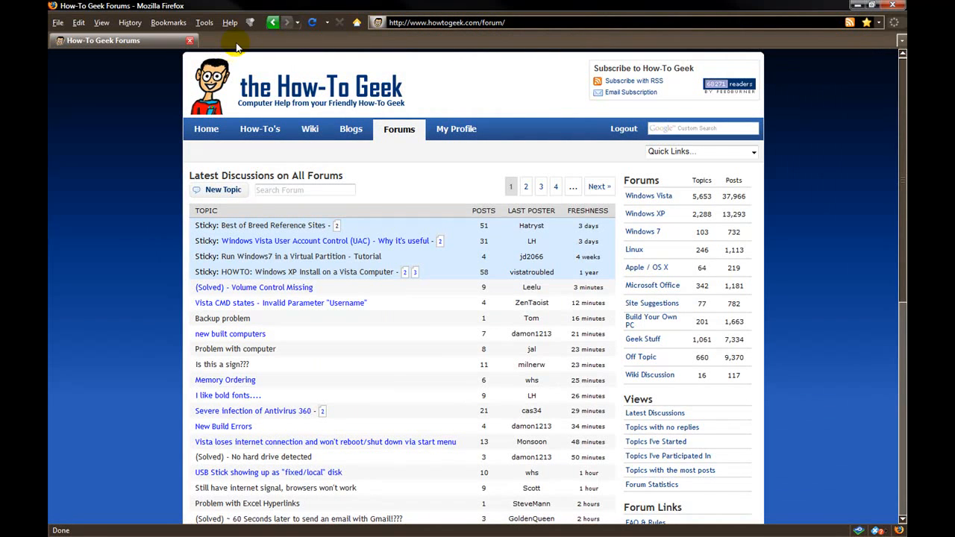
{"action": "mouse_move", "coordinate": [238, 41]}
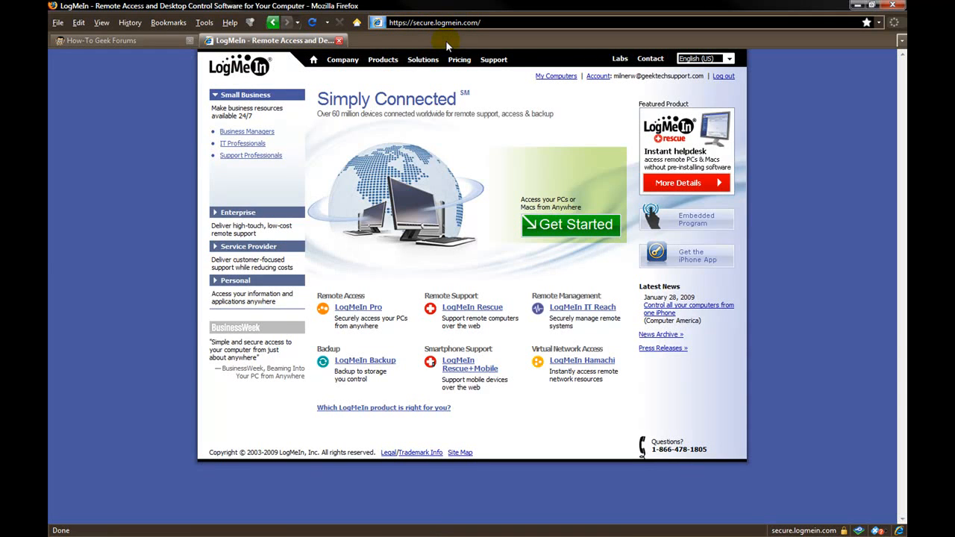
{"action": "mouse_move", "coordinate": [364, 86]}
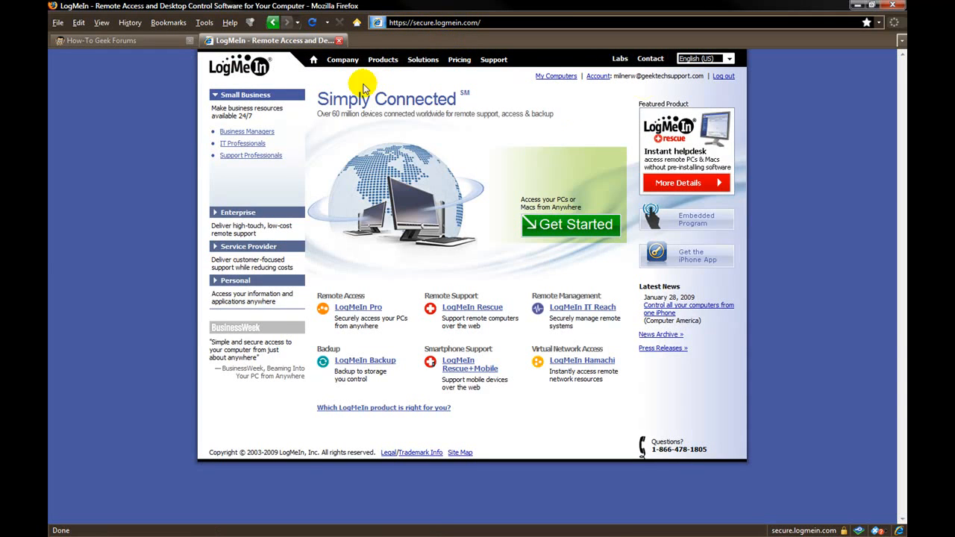
{"action": "mouse_move", "coordinate": [531, 81]}
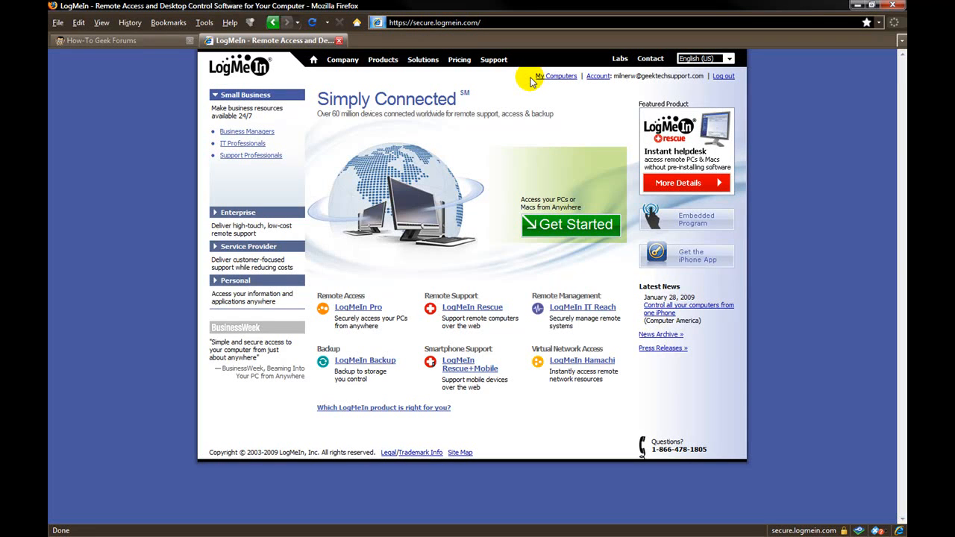
{"action": "mouse_move", "coordinate": [483, 97]}
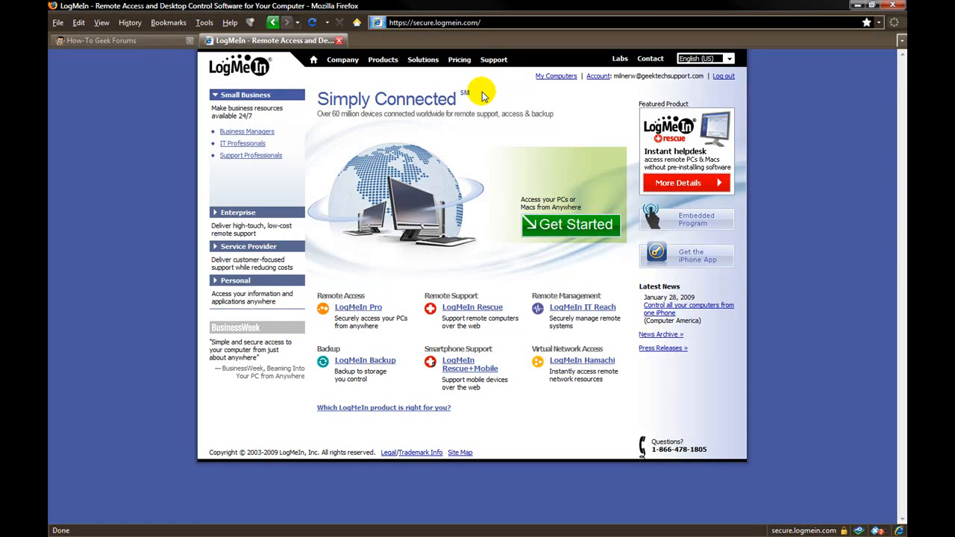
{"action": "mouse_move", "coordinate": [468, 97]}
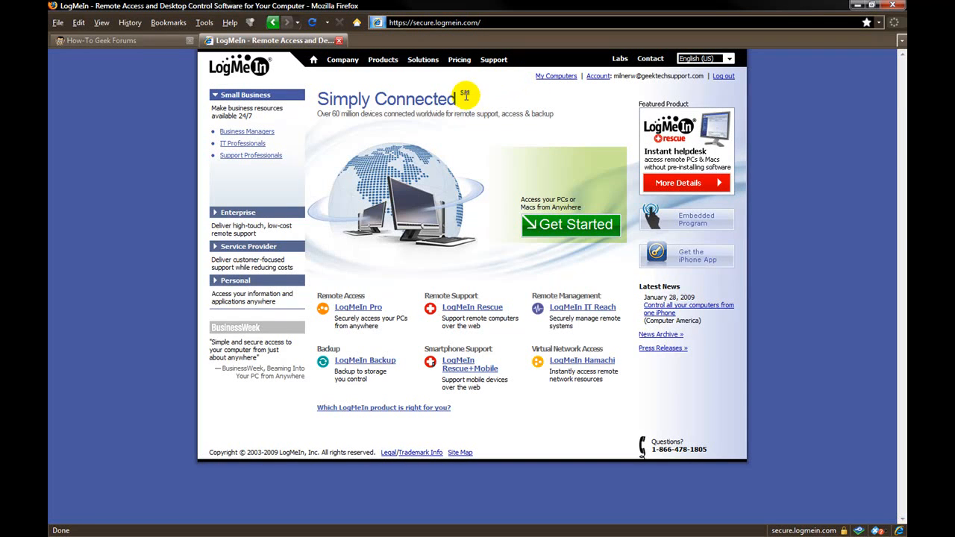
{"action": "mouse_move", "coordinate": [416, 88]}
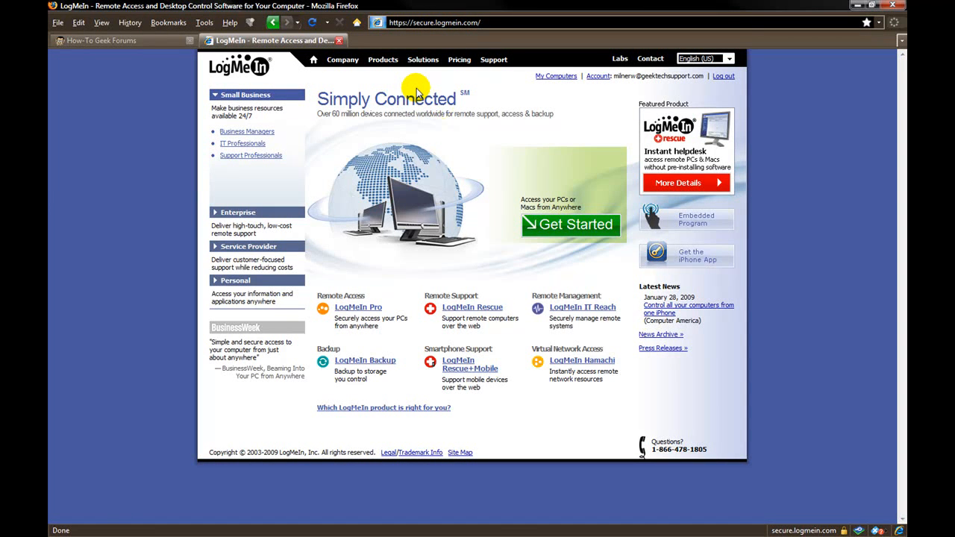
{"action": "left_click", "coordinate": [382, 59]}
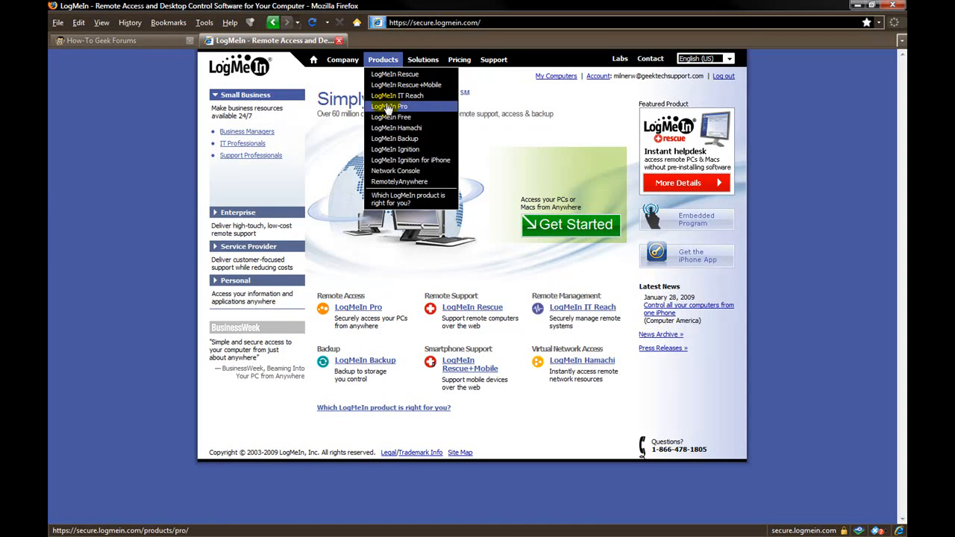
{"action": "mouse_move", "coordinate": [390, 117]}
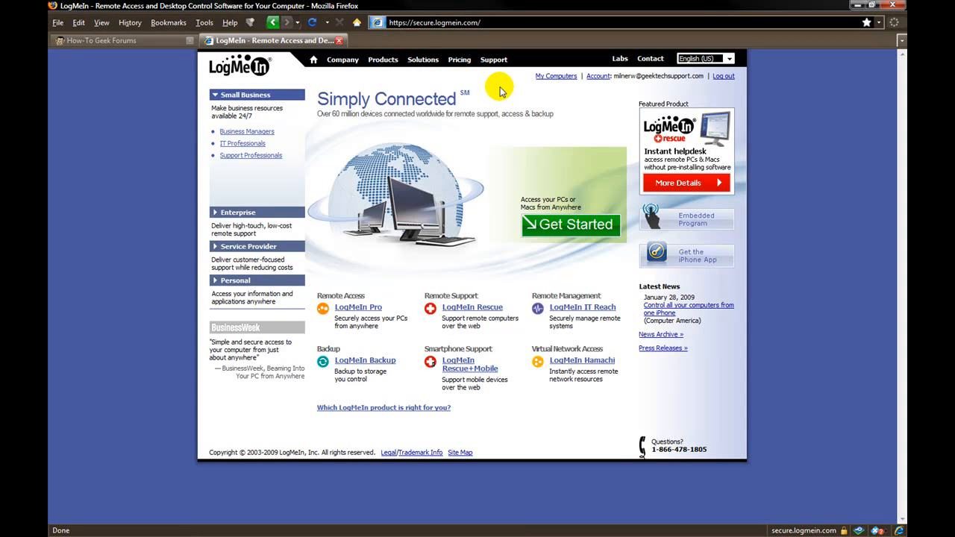
{"action": "mouse_move", "coordinate": [506, 110]}
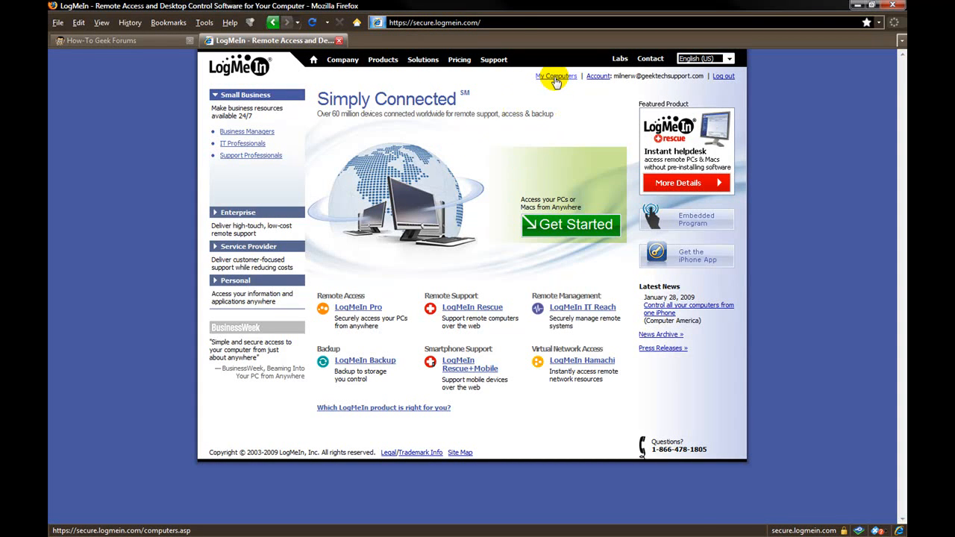
Step: Show the My Computers list and expand then collapse the Consider IT Closed group
{"action": "left_click", "coordinate": [555, 75]}
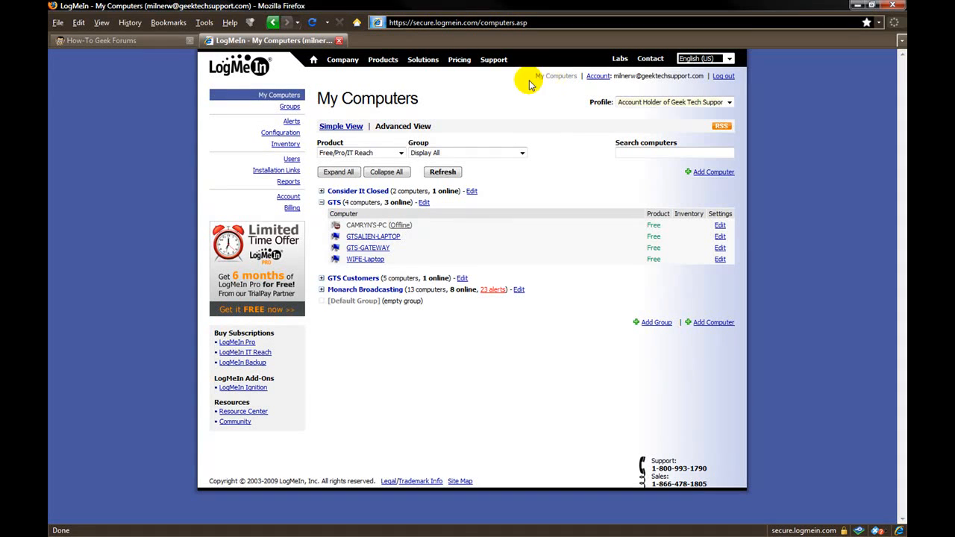
{"action": "left_click", "coordinate": [322, 191]}
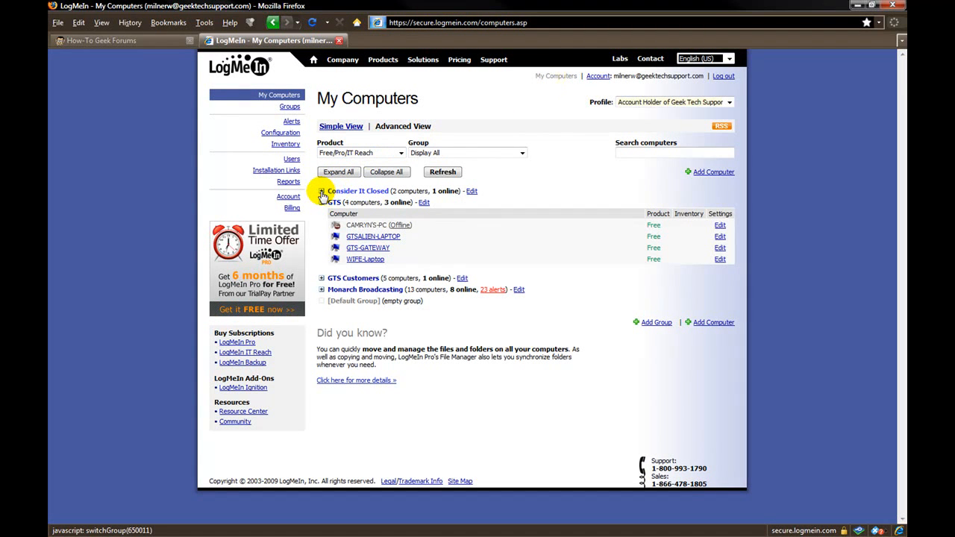
{"action": "left_click", "coordinate": [322, 191]}
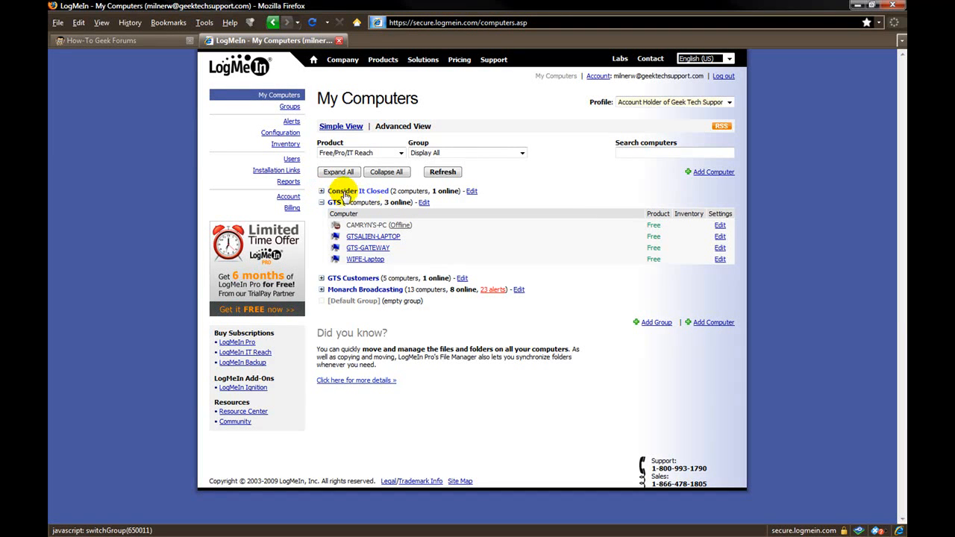
{"action": "left_click", "coordinate": [322, 191]}
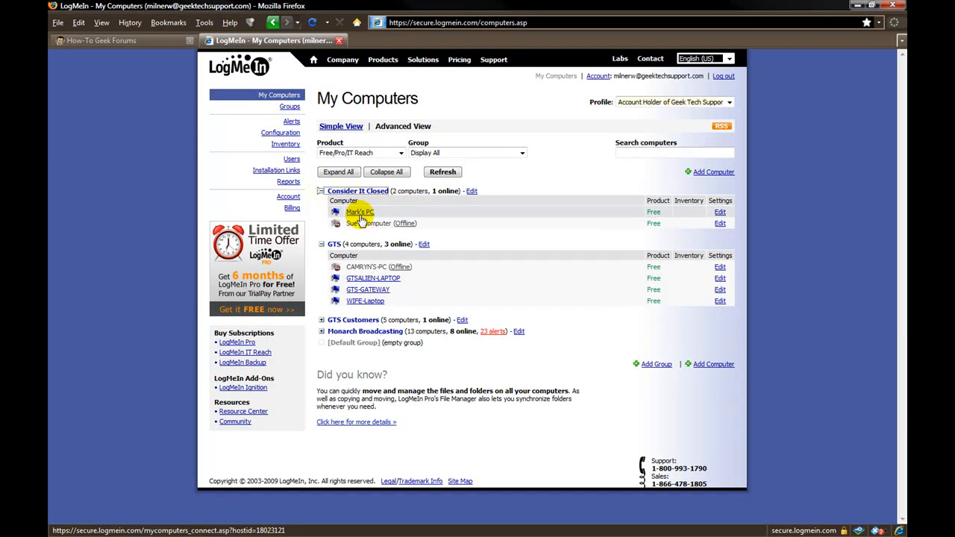
{"action": "left_click", "coordinate": [322, 191]}
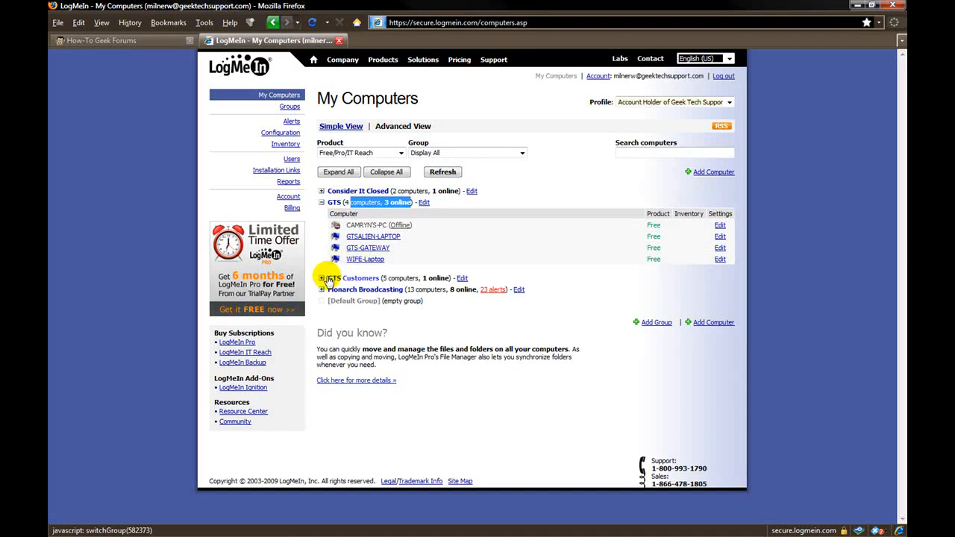
Step: Expand and collapse the Monarch Broadcasting group, leaving the GTS group's four computers shown
{"action": "left_click", "coordinate": [322, 277]}
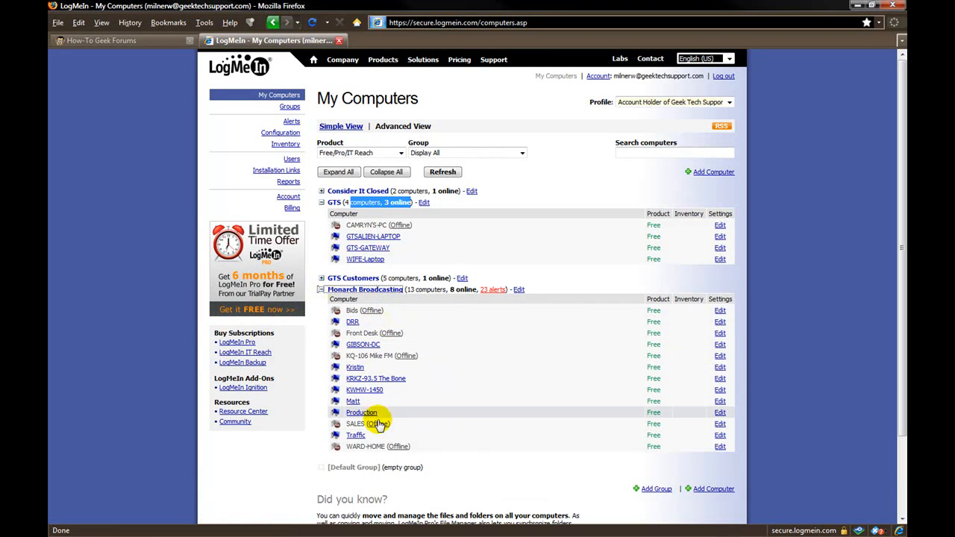
{"action": "mouse_move", "coordinate": [352, 322]}
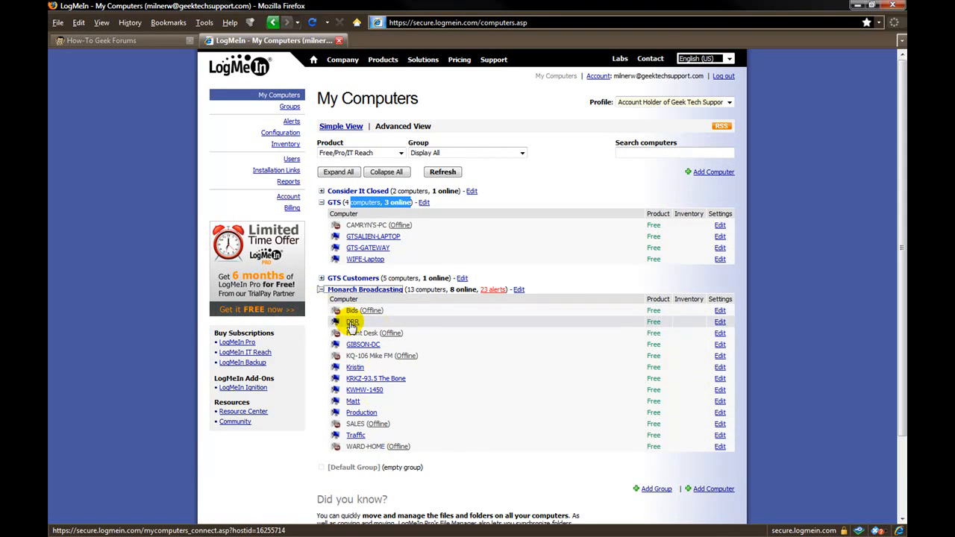
{"action": "mouse_move", "coordinate": [352, 322]}
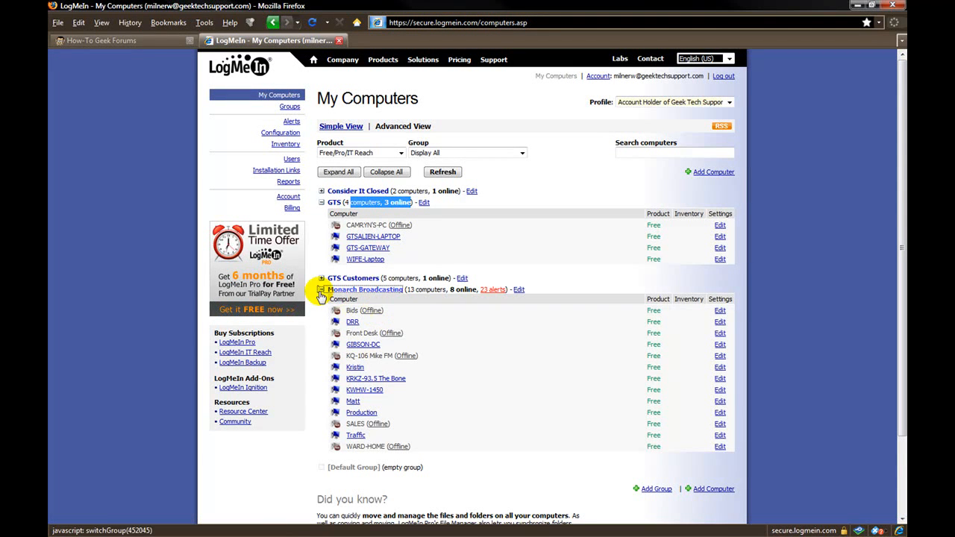
{"action": "left_click", "coordinate": [323, 290]}
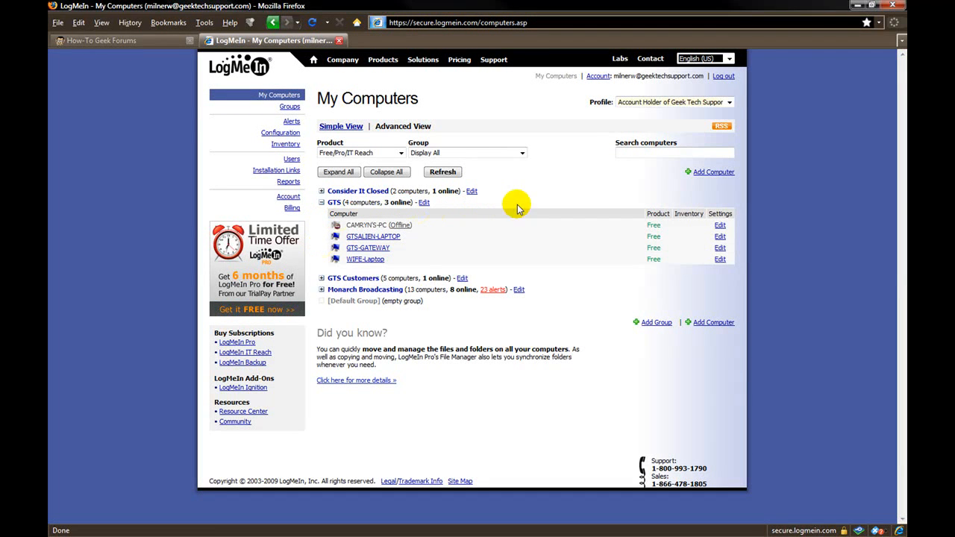
{"action": "left_click", "coordinate": [492, 60]}
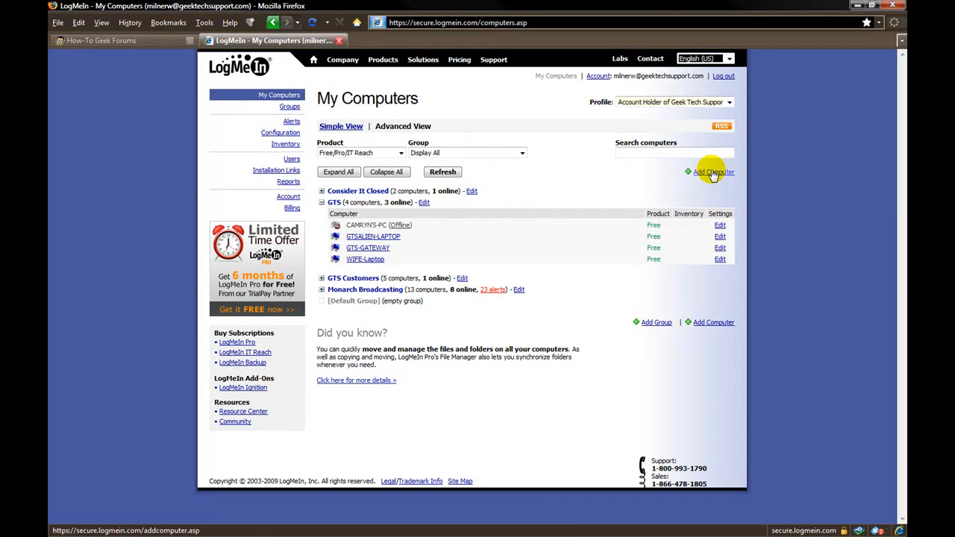
Step: Start Add Computer, choose 'Install LogMeIn Free on this computer' and continue to its download page
{"action": "left_click", "coordinate": [713, 173]}
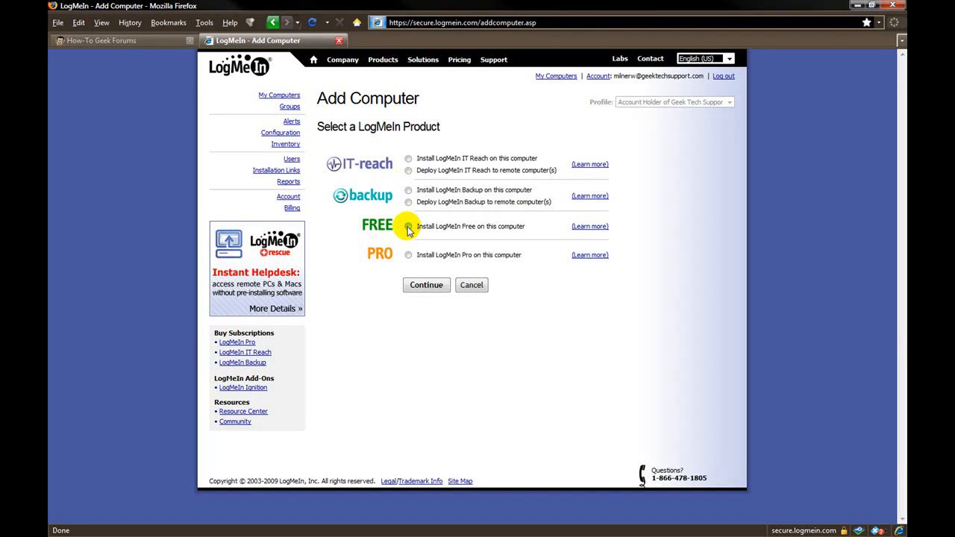
{"action": "left_click", "coordinate": [409, 227]}
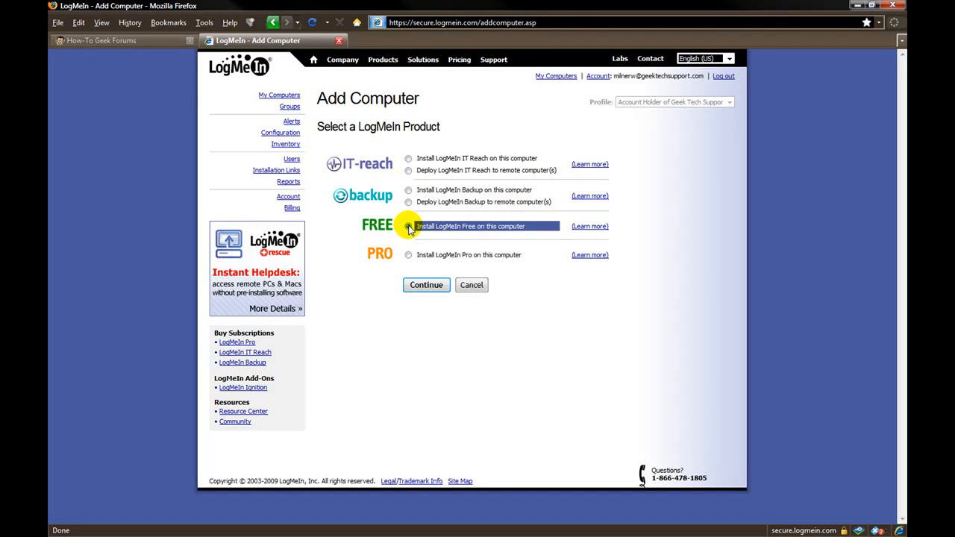
{"action": "left_click", "coordinate": [409, 226]}
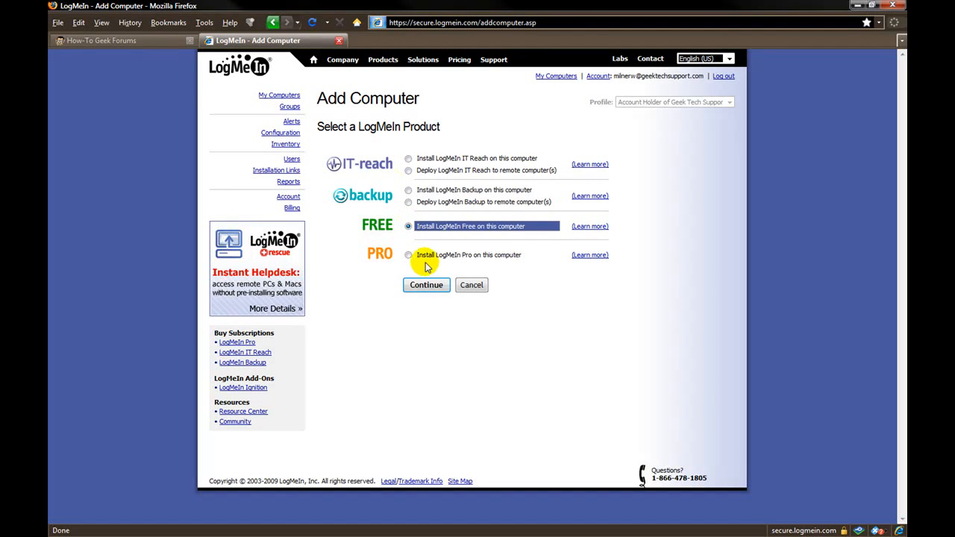
{"action": "mouse_move", "coordinate": [690, 220]}
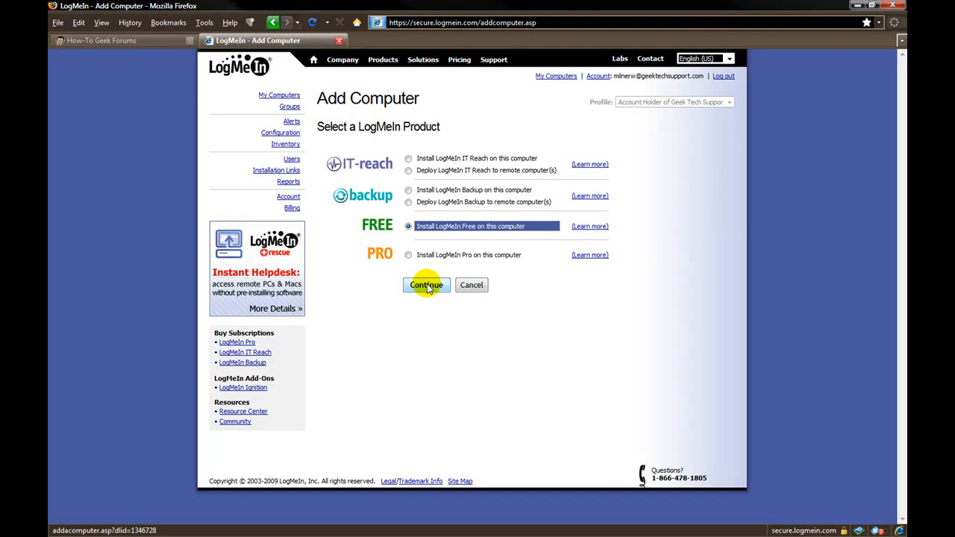
{"action": "left_click", "coordinate": [427, 285]}
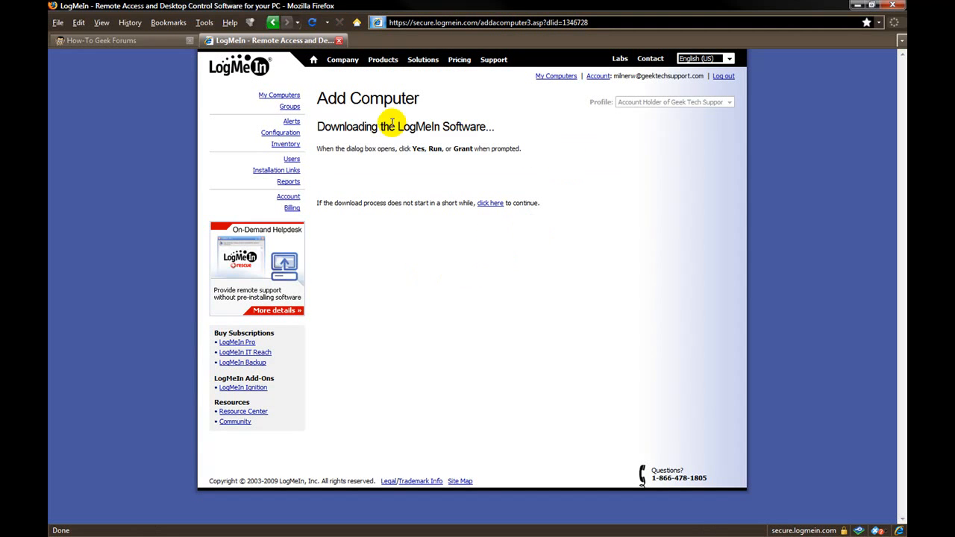
{"action": "mouse_move", "coordinate": [417, 173]}
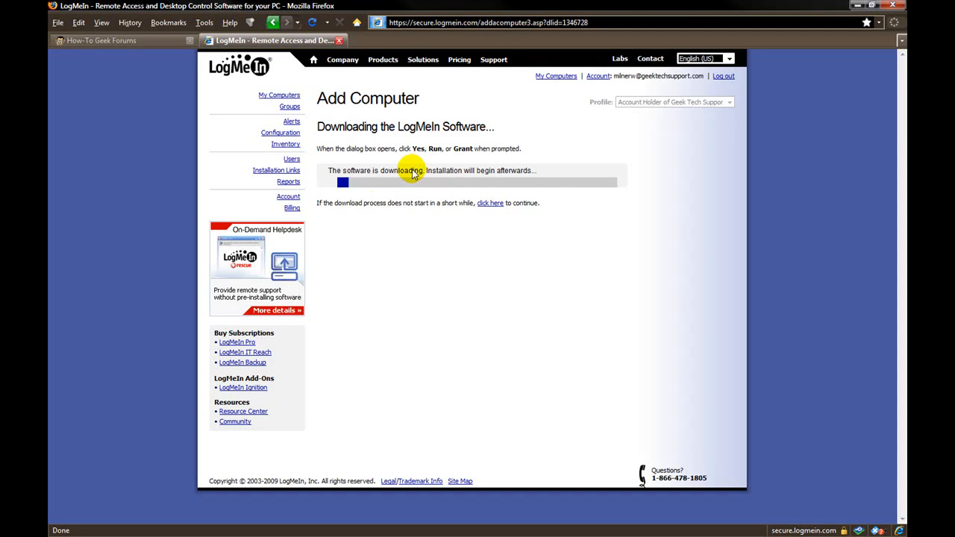
{"action": "mouse_move", "coordinate": [483, 178]}
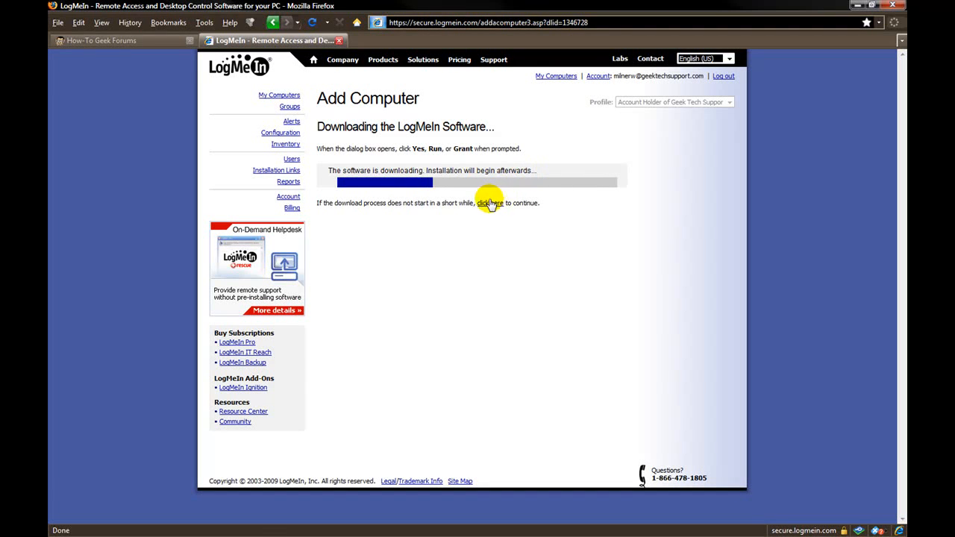
{"action": "mouse_move", "coordinate": [672, 203]}
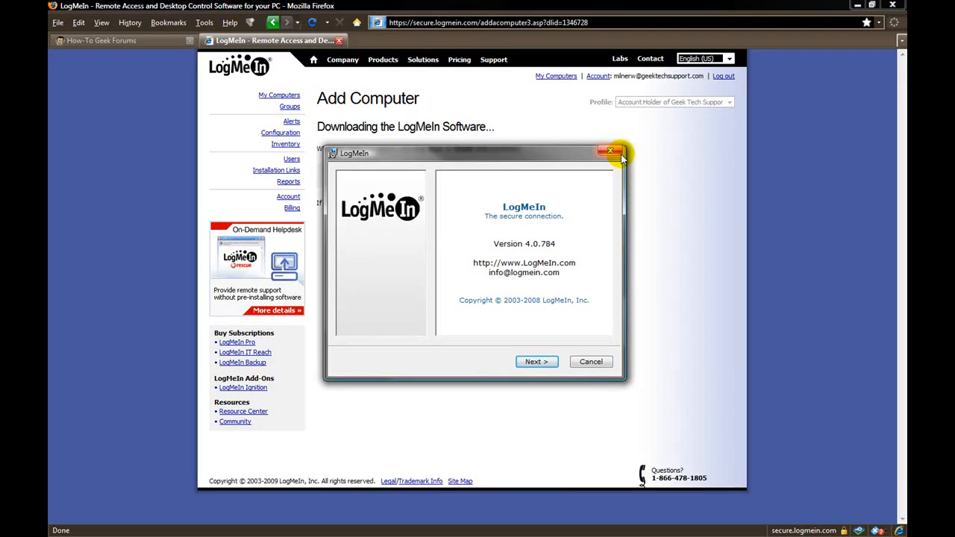
{"action": "mouse_move", "coordinate": [446, 156]}
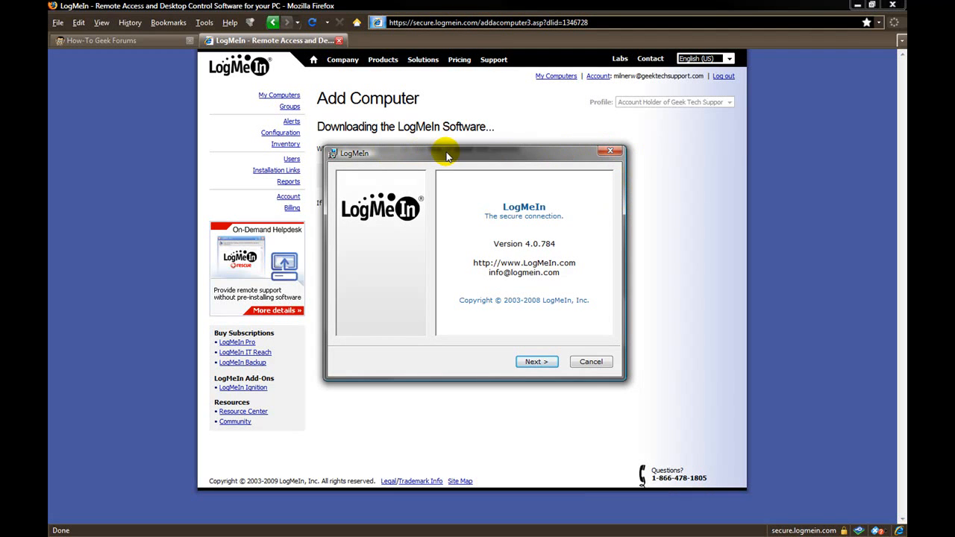
{"action": "mouse_move", "coordinate": [510, 328]}
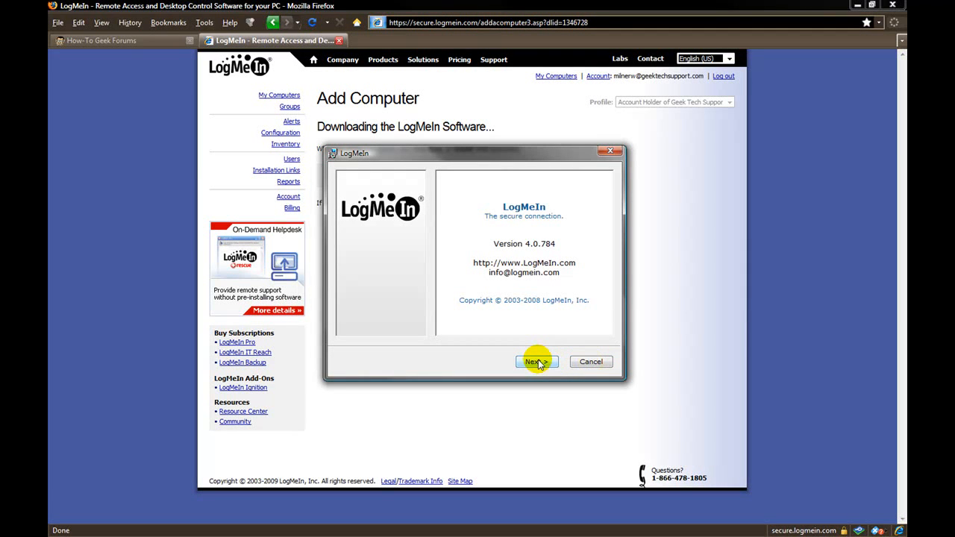
{"action": "mouse_move", "coordinate": [591, 362]}
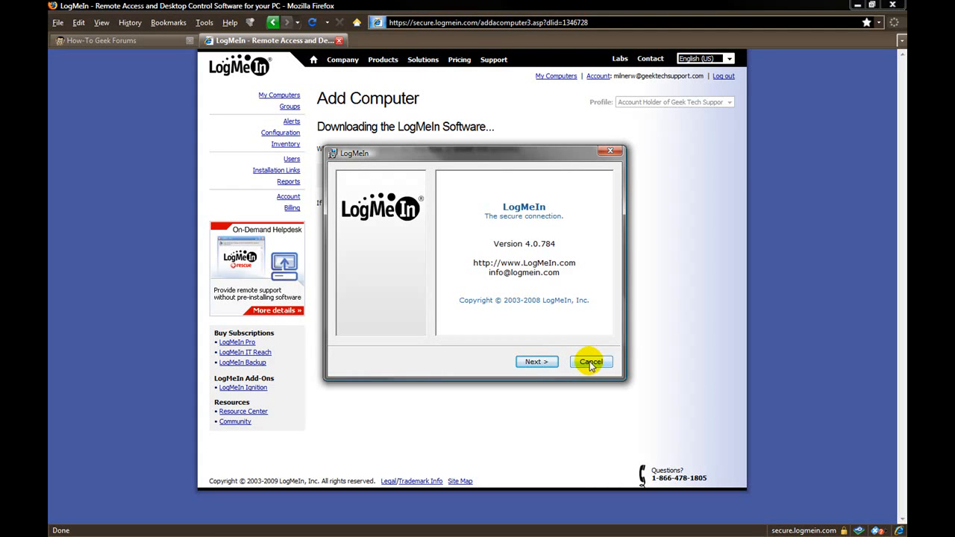
Step: Cancel the LogMeIn 4.0.784 installer that opened after the download finished
{"action": "left_click", "coordinate": [591, 362]}
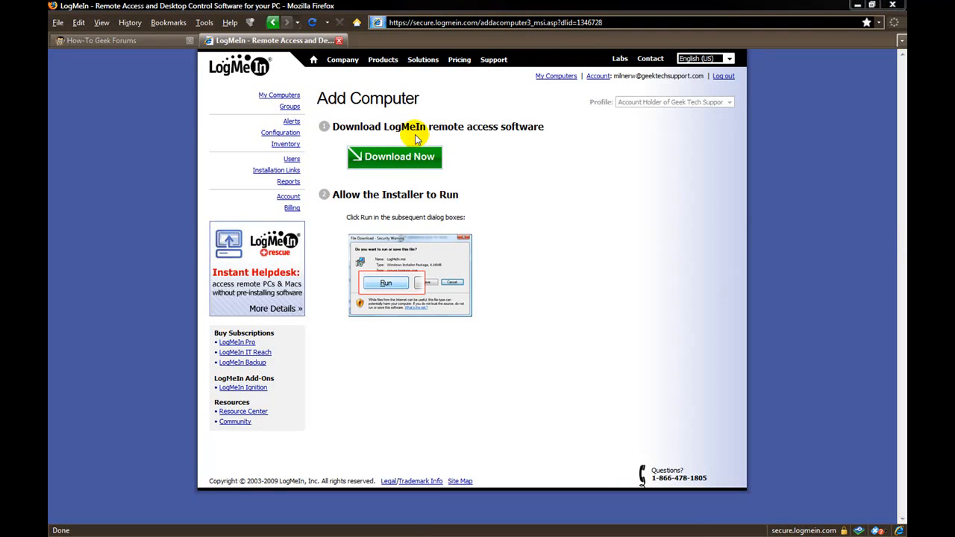
{"action": "mouse_move", "coordinate": [449, 143]}
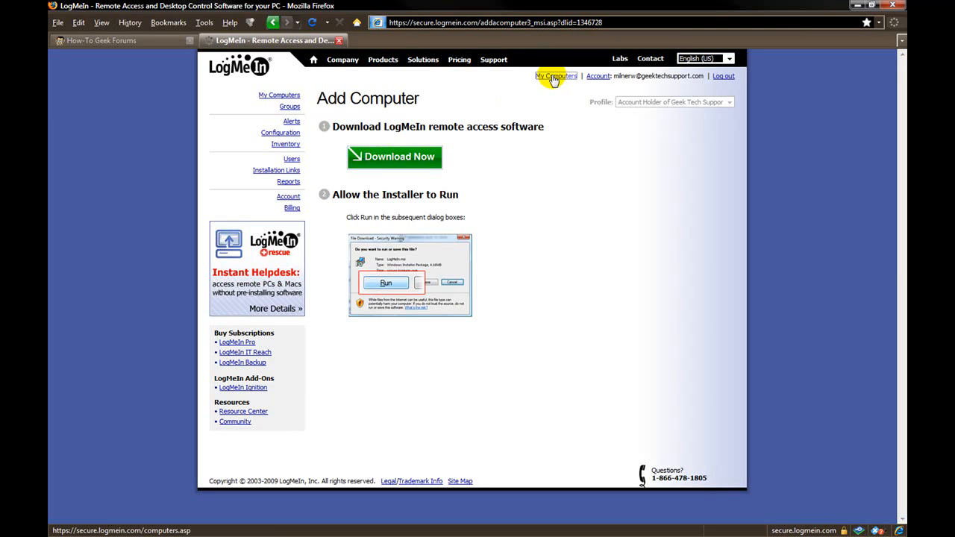
Step: Return to the My Computers list with the GTS group showing GTS-GATEWAY online
{"action": "left_click", "coordinate": [555, 74]}
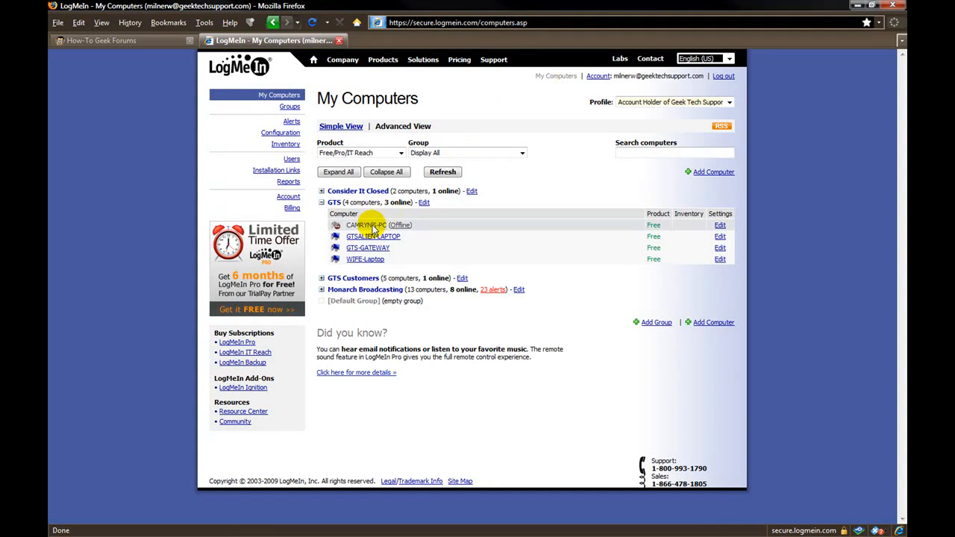
{"action": "mouse_move", "coordinate": [367, 247]}
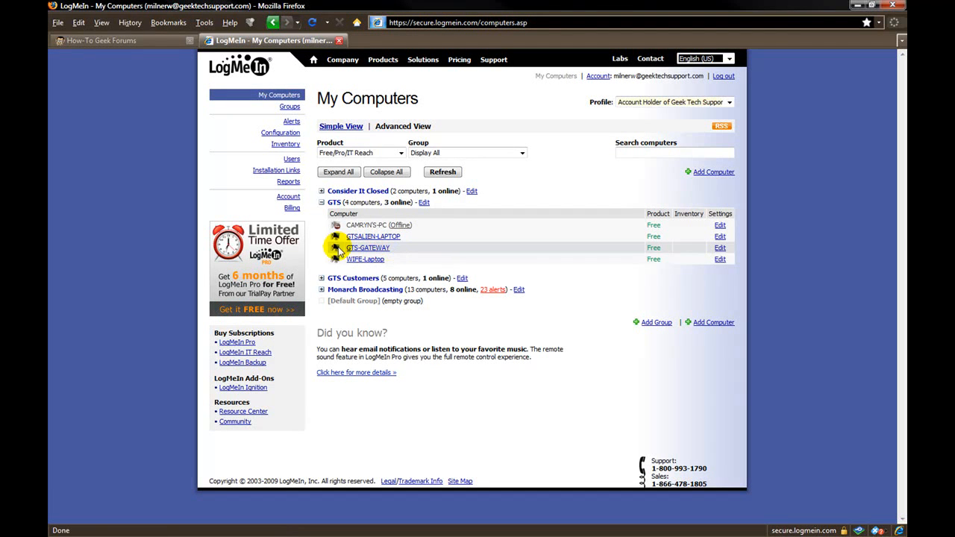
{"action": "mouse_move", "coordinate": [367, 248]}
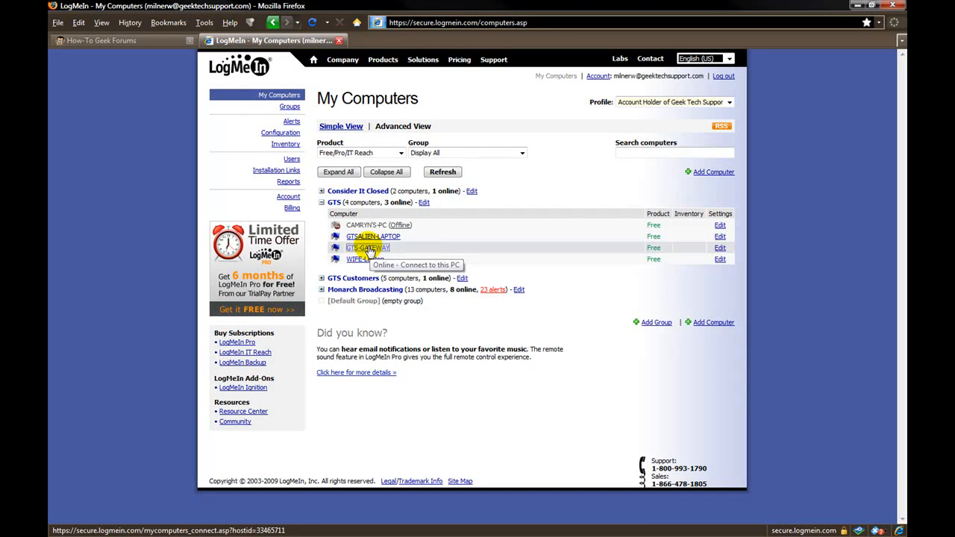
Step: Connect to GTS-GATEWAY and approve installing LogMeIn Remote Access Components in Firefox
{"action": "left_click", "coordinate": [367, 248]}
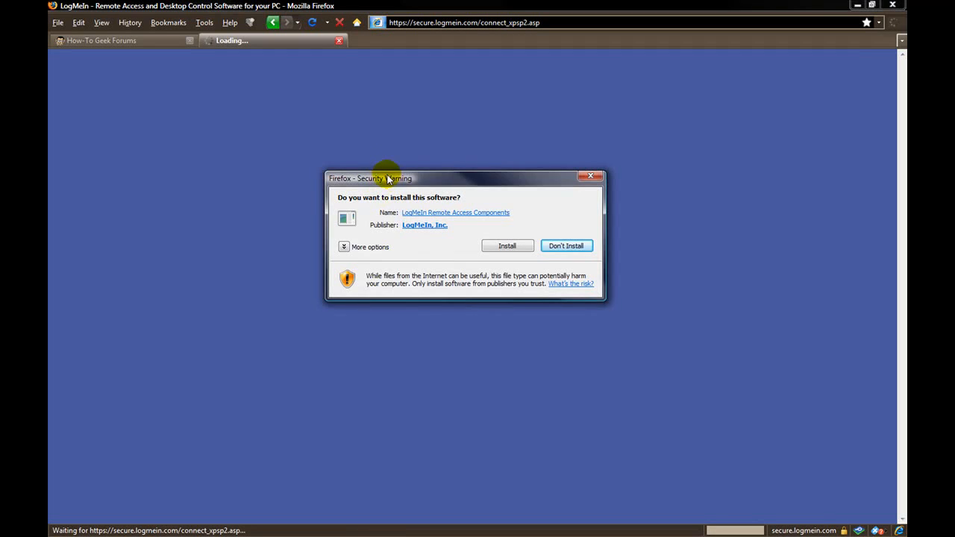
{"action": "left_click_drag", "start_coordinate": [387, 179], "coordinate": [335, 173]}
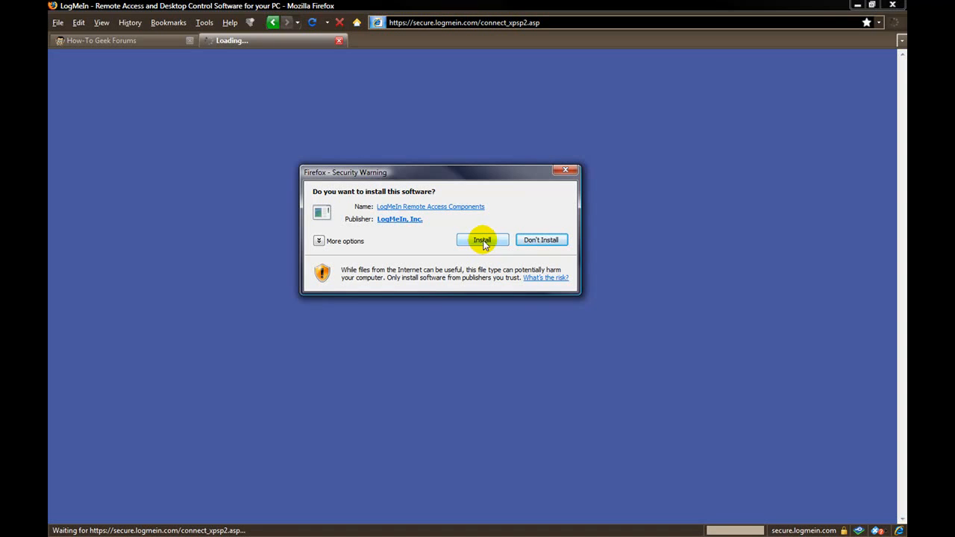
{"action": "left_click", "coordinate": [482, 238]}
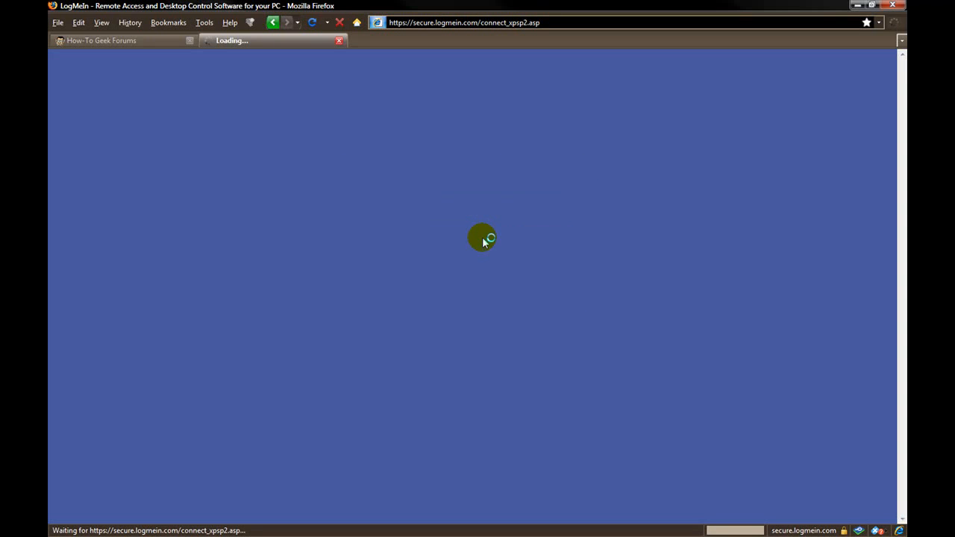
{"action": "mouse_move", "coordinate": [491, 223]}
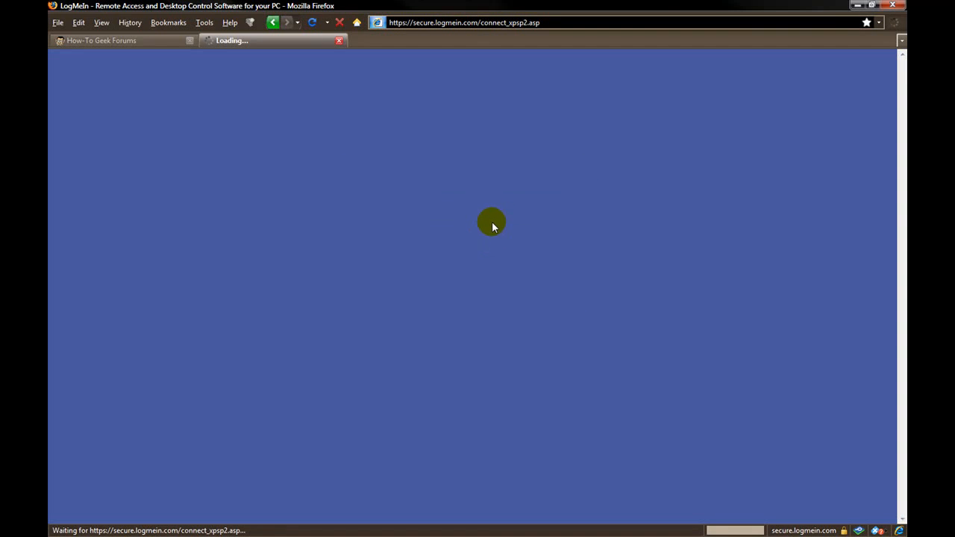
{"action": "mouse_move", "coordinate": [480, 216]}
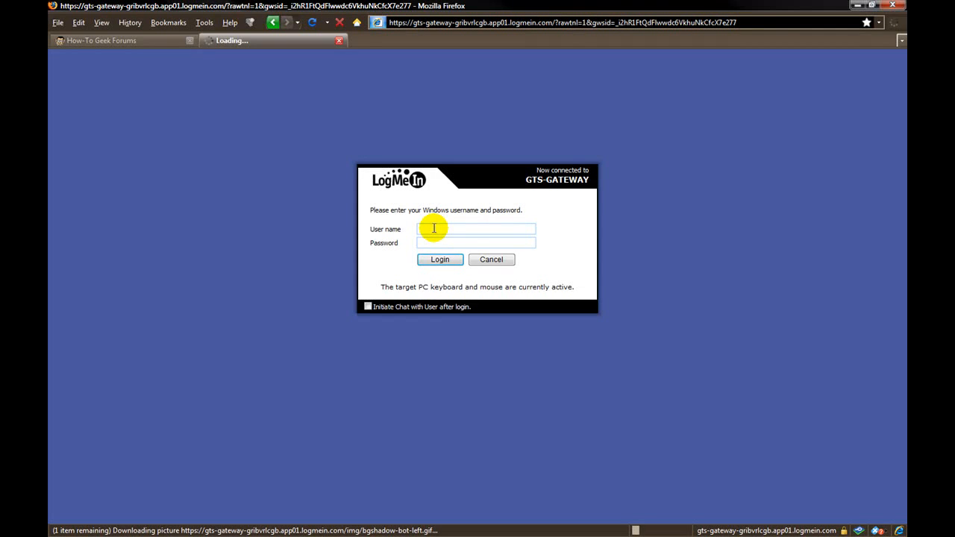
Step: Log in to GTS-GATEWAY as 'GTS Admin', glance at Preferences and return to the connection's home page
{"action": "type", "text": "GTS Admin"}
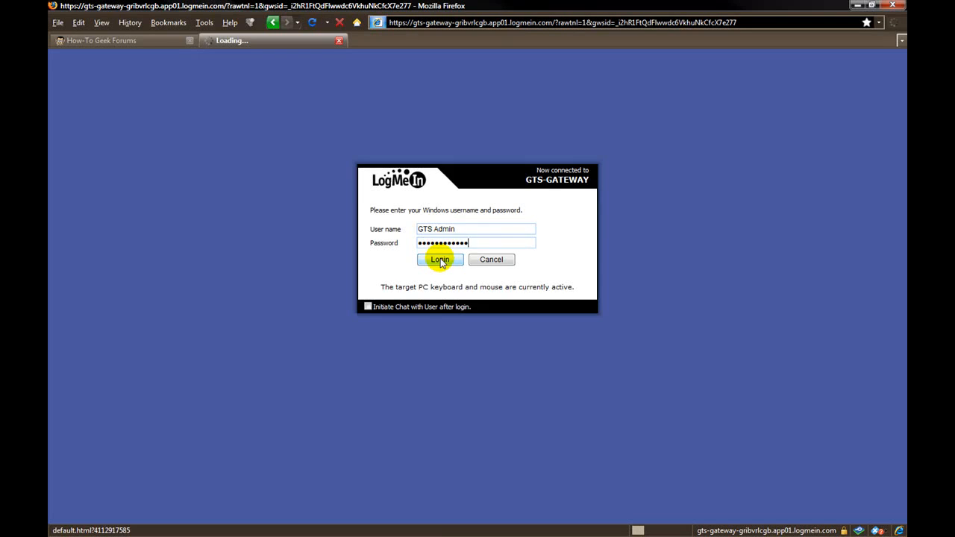
{"action": "left_click", "coordinate": [439, 260]}
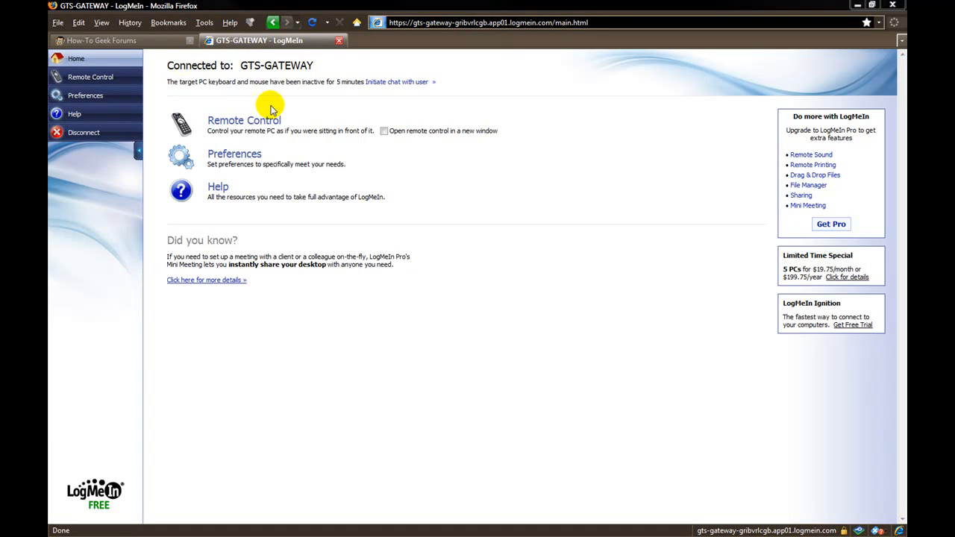
{"action": "mouse_move", "coordinate": [403, 62]}
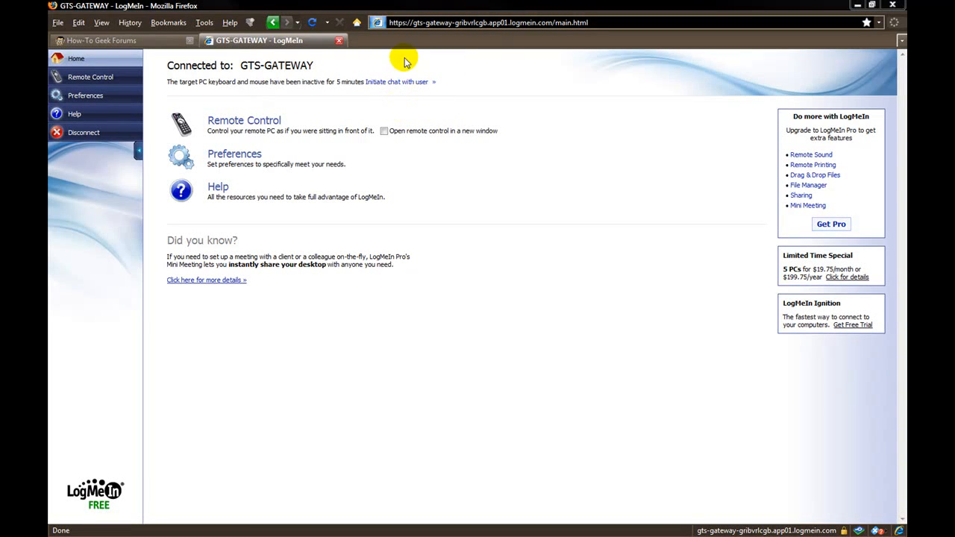
{"action": "mouse_move", "coordinate": [241, 75]}
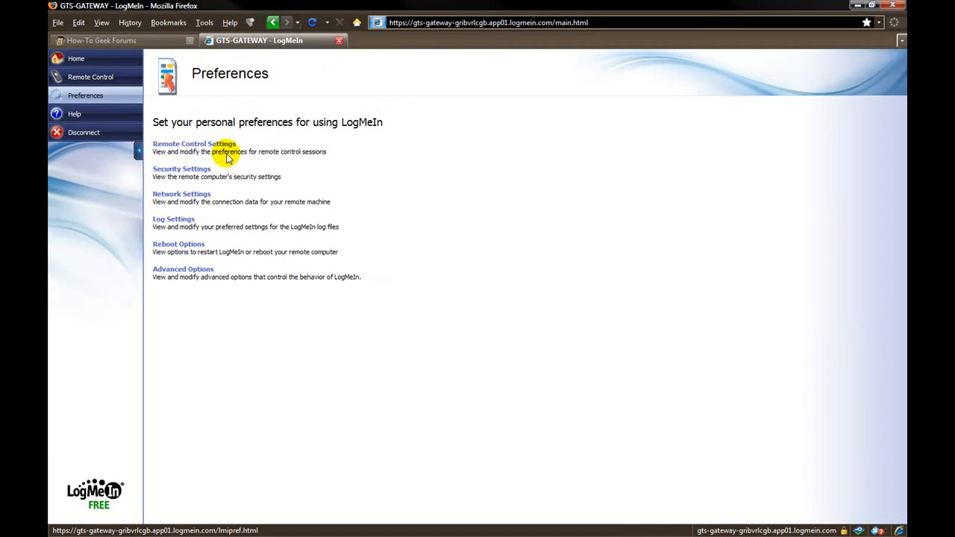
{"action": "left_click", "coordinate": [182, 268]}
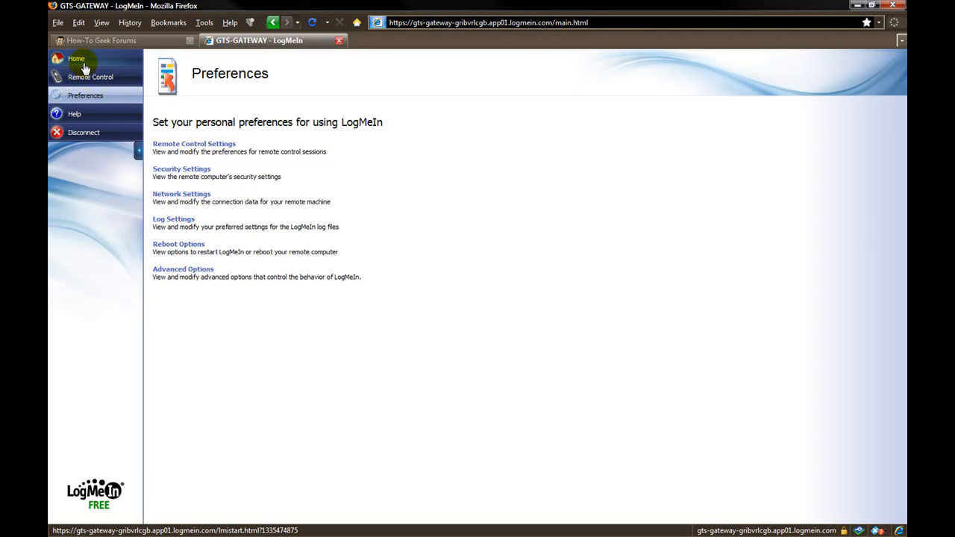
{"action": "left_click", "coordinate": [76, 58]}
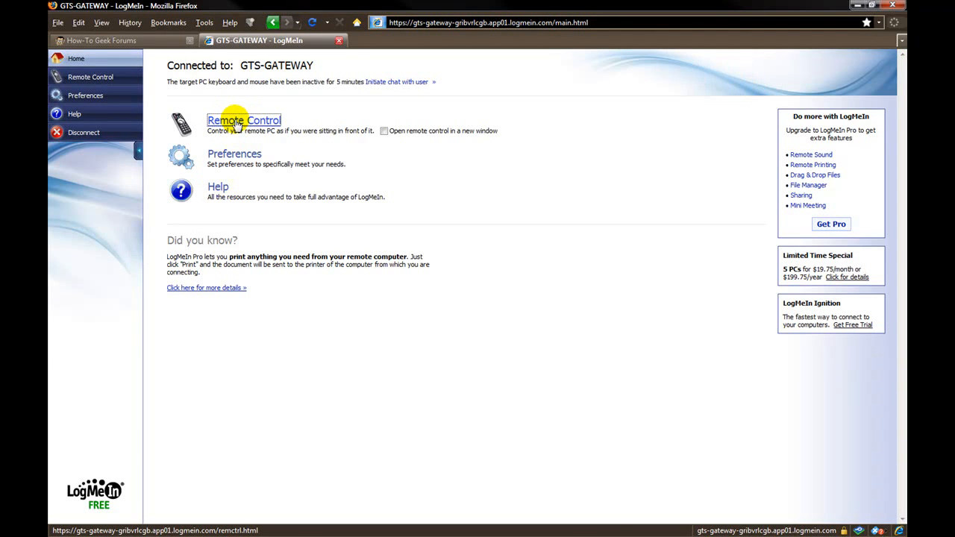
Step: Start Remote Control of GTS-GATEWAY with 'Remember this and don't prompt again' ticked
{"action": "left_click", "coordinate": [245, 119]}
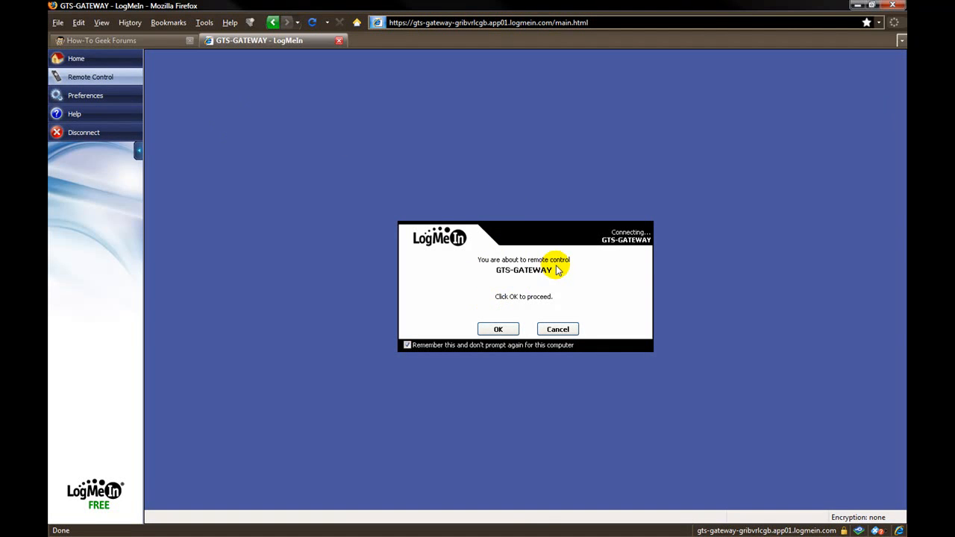
{"action": "mouse_move", "coordinate": [500, 306]}
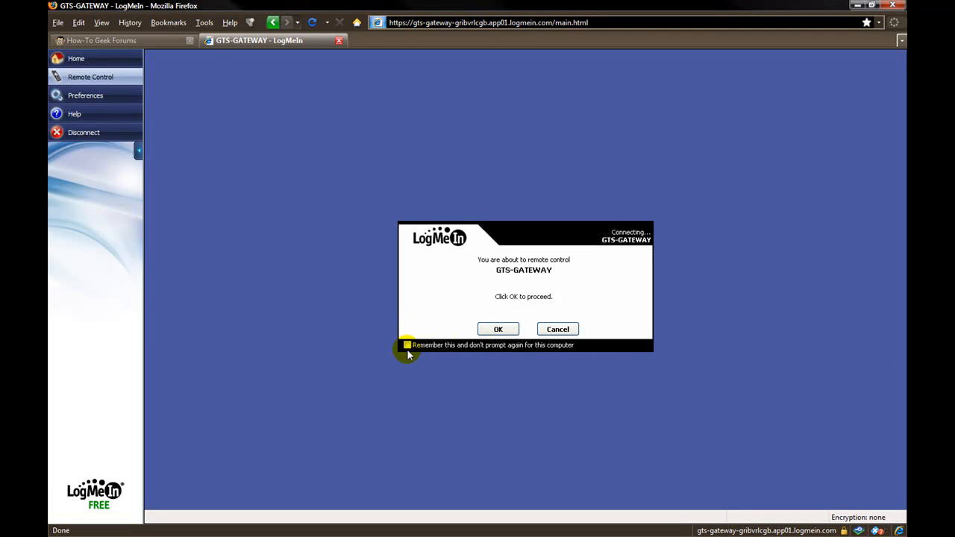
{"action": "left_click", "coordinate": [407, 345]}
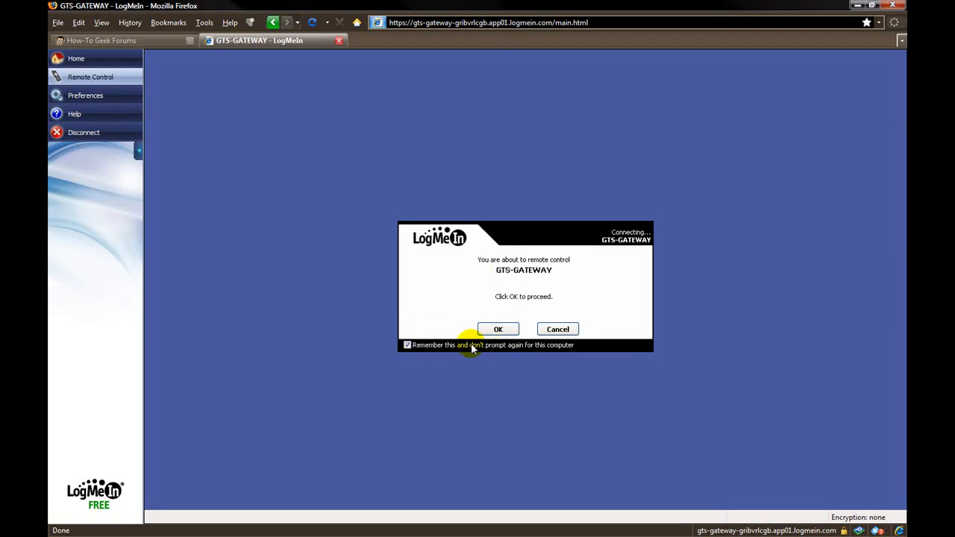
{"action": "mouse_move", "coordinate": [498, 330]}
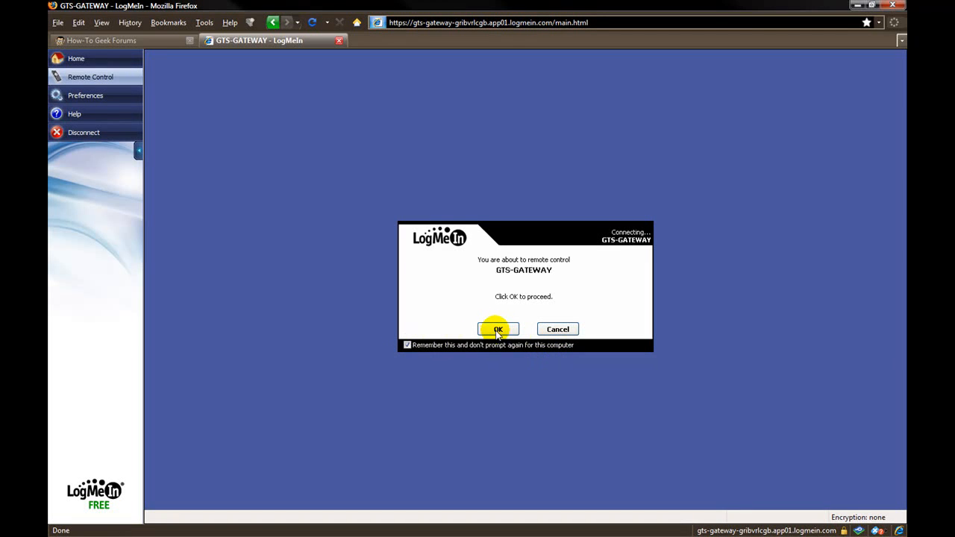
{"action": "left_click", "coordinate": [498, 330]}
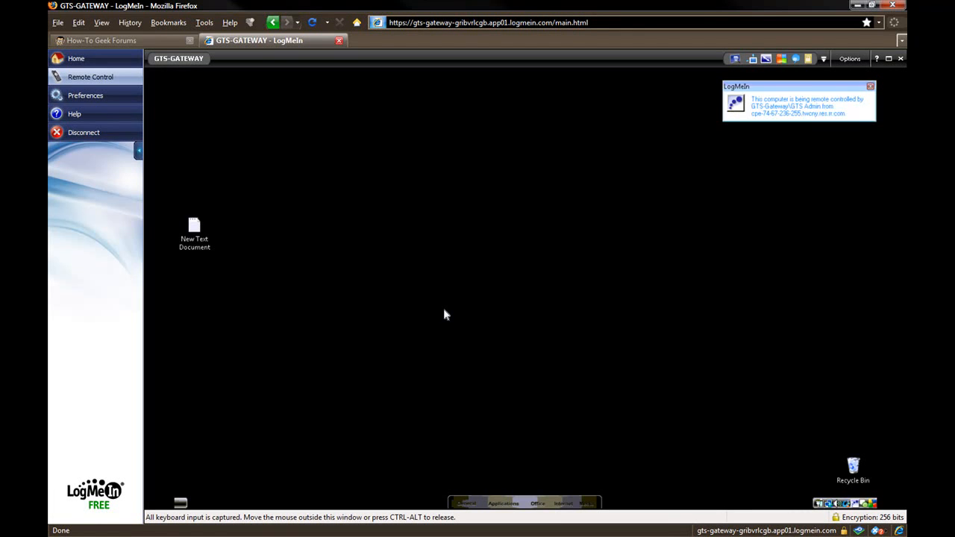
{"action": "mouse_move", "coordinate": [781, 96]}
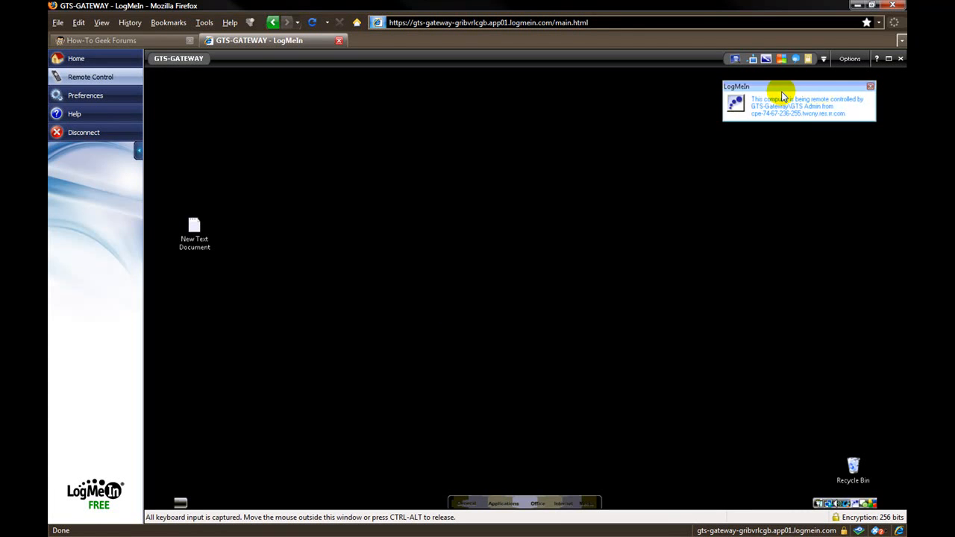
{"action": "mouse_move", "coordinate": [802, 95]}
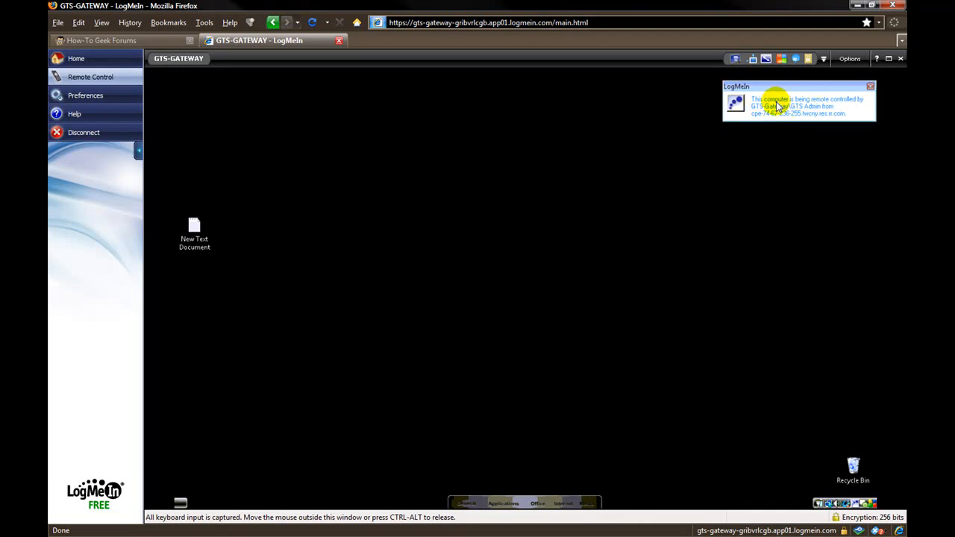
{"action": "mouse_move", "coordinate": [810, 107]}
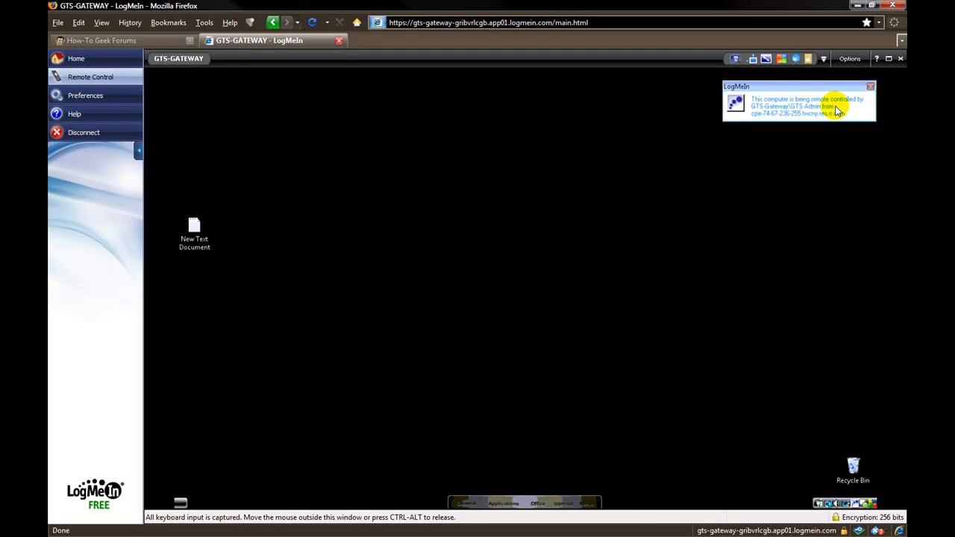
{"action": "mouse_move", "coordinate": [771, 156]}
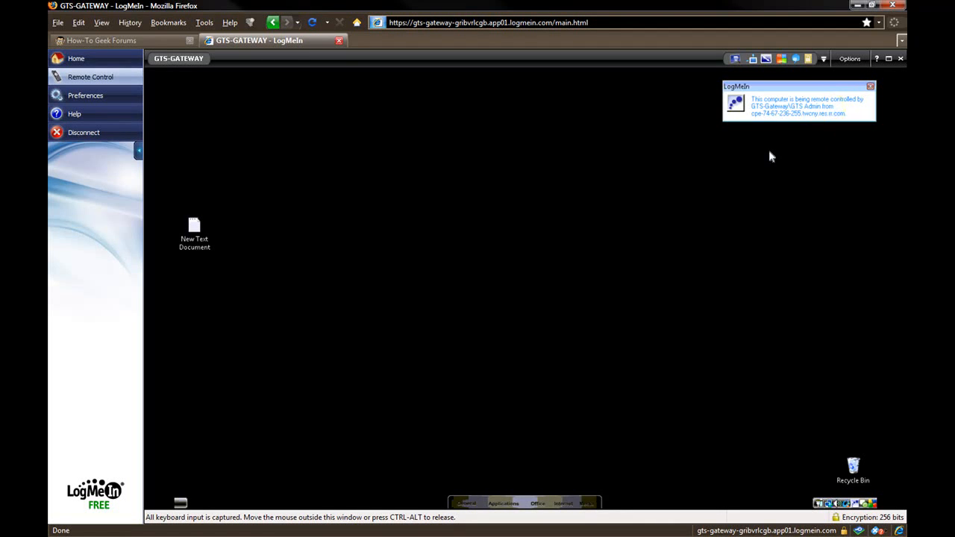
{"action": "mouse_move", "coordinate": [754, 123]}
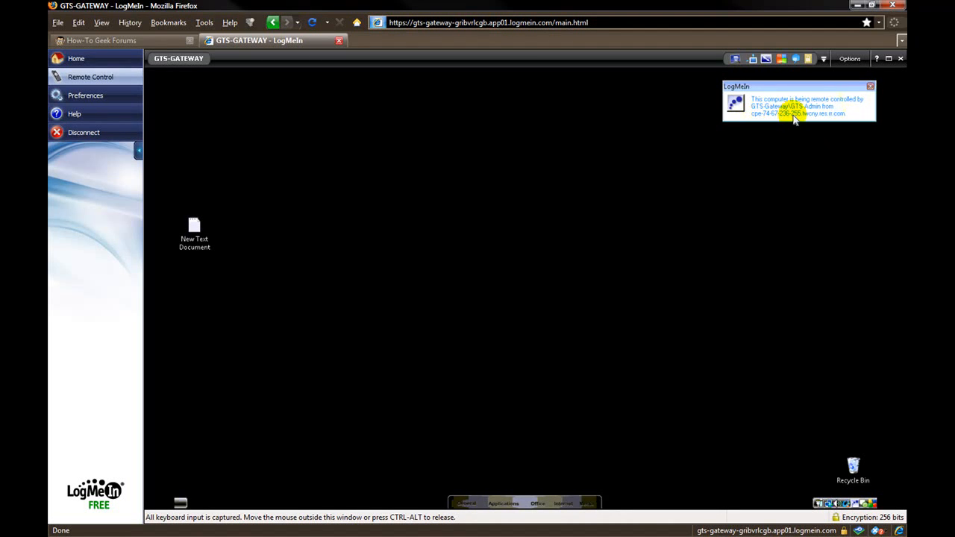
{"action": "mouse_move", "coordinate": [813, 119]}
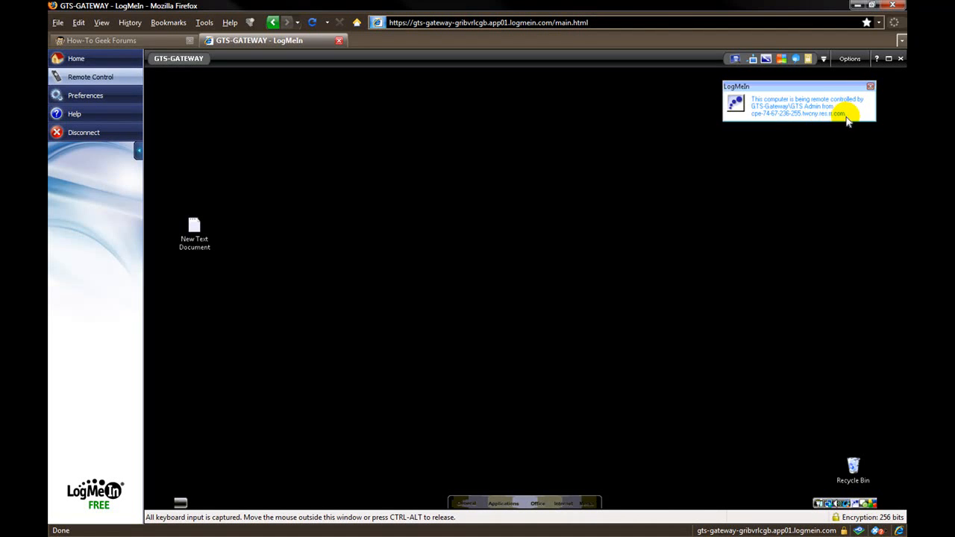
{"action": "mouse_move", "coordinate": [847, 118]}
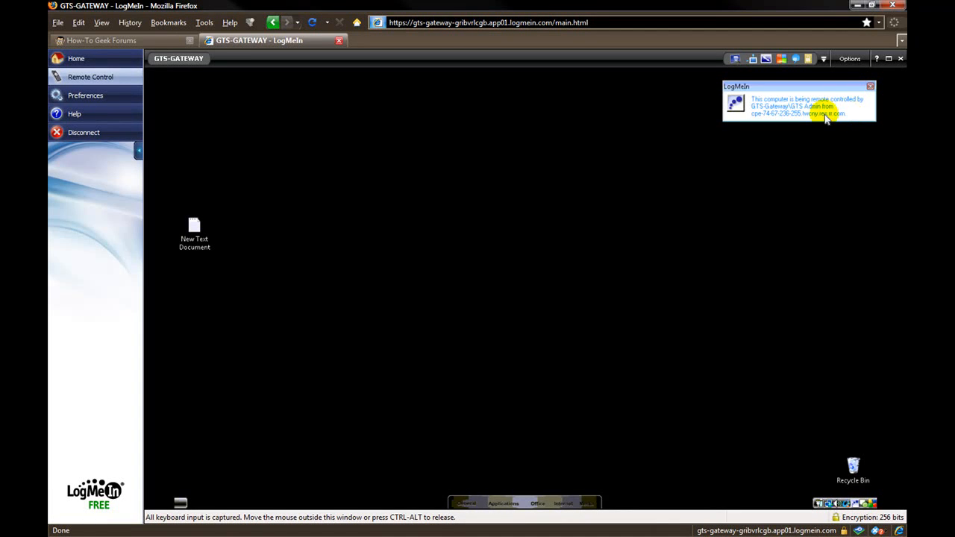
{"action": "mouse_move", "coordinate": [451, 209]}
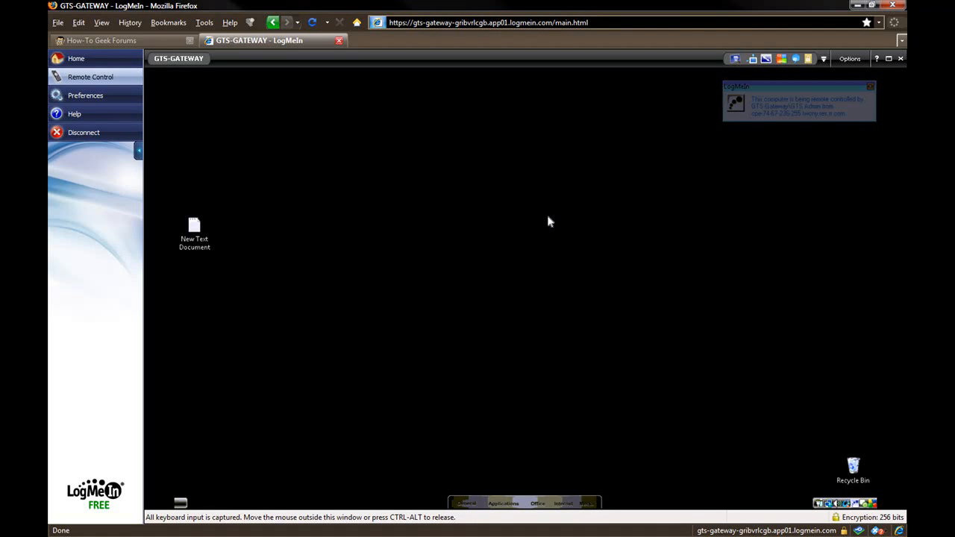
{"action": "mouse_move", "coordinate": [522, 212]}
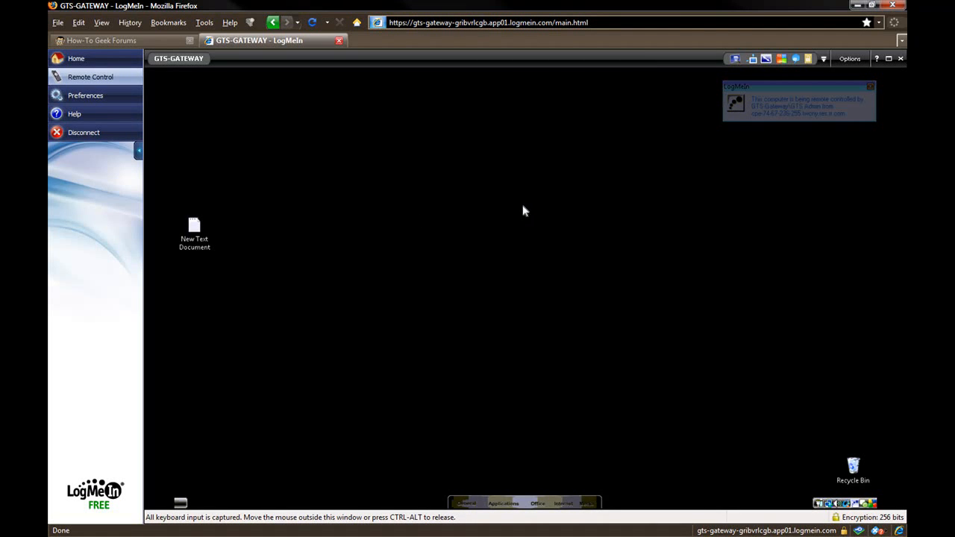
{"action": "mouse_move", "coordinate": [514, 244]}
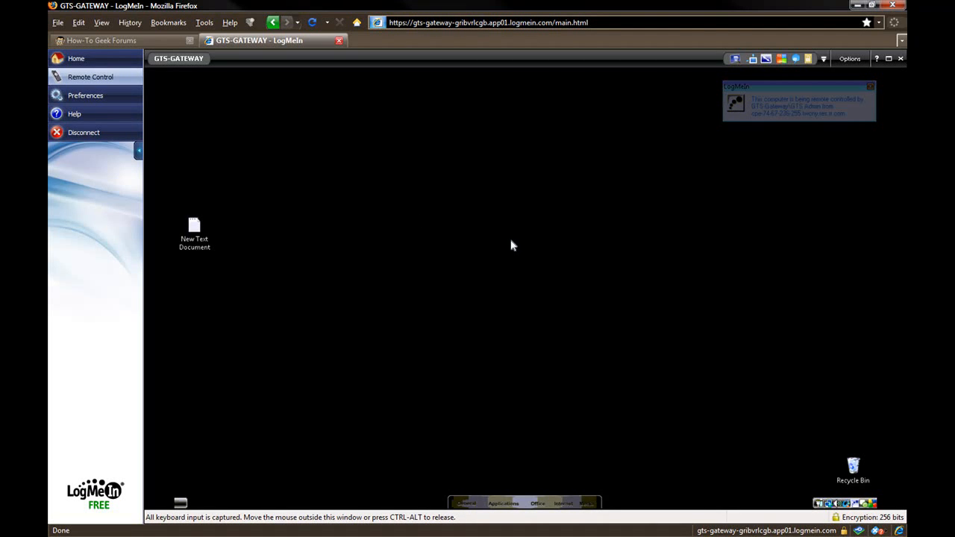
{"action": "mouse_move", "coordinate": [379, 331]}
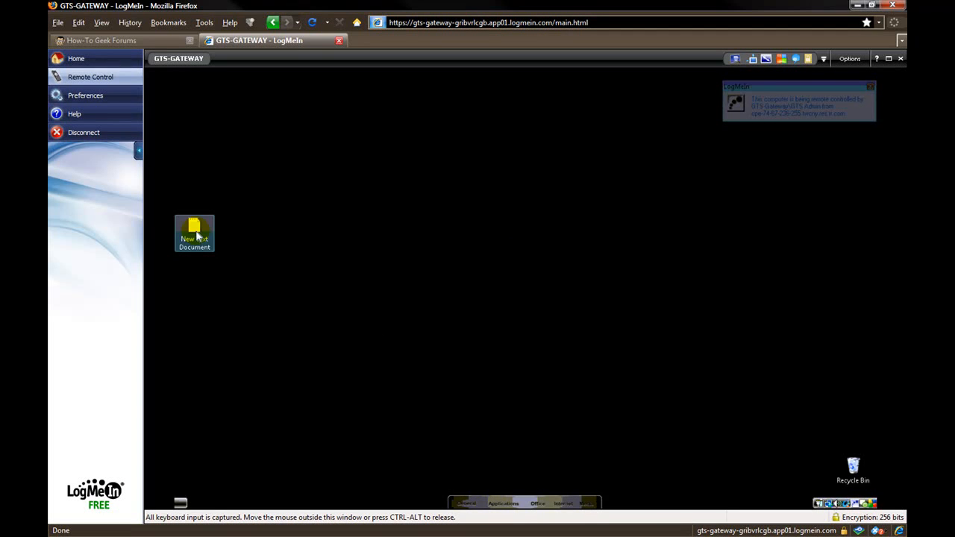
{"action": "mouse_move", "coordinate": [194, 232]}
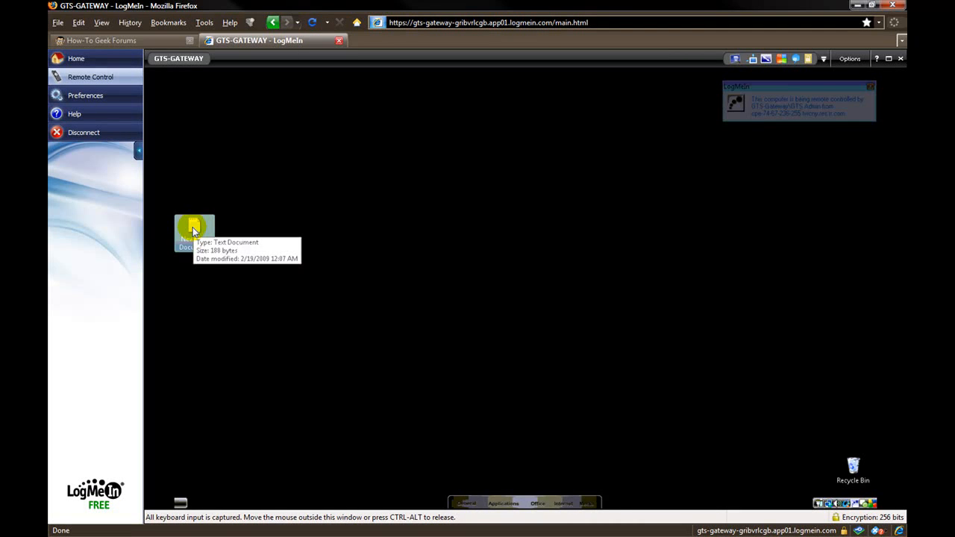
{"action": "double_click", "coordinate": [194, 231]}
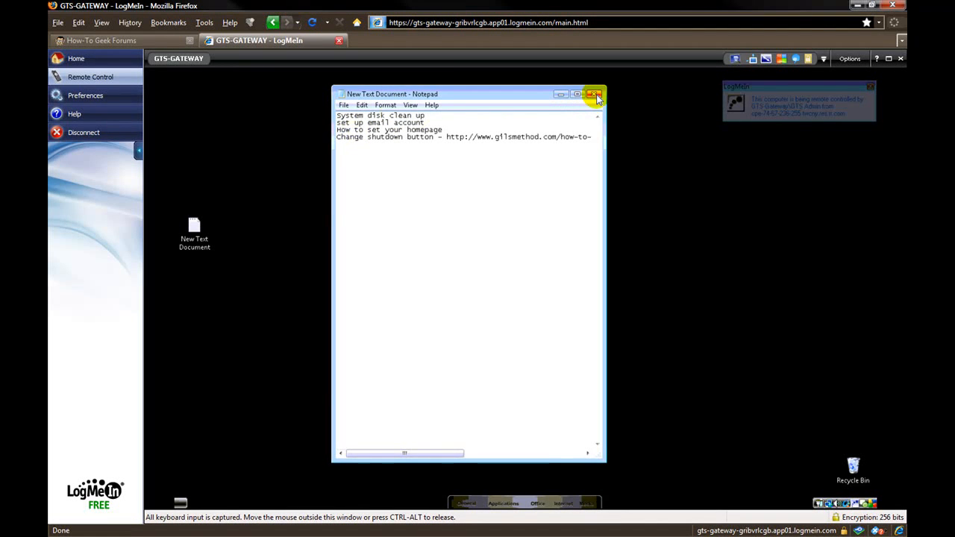
{"action": "left_click", "coordinate": [594, 94]}
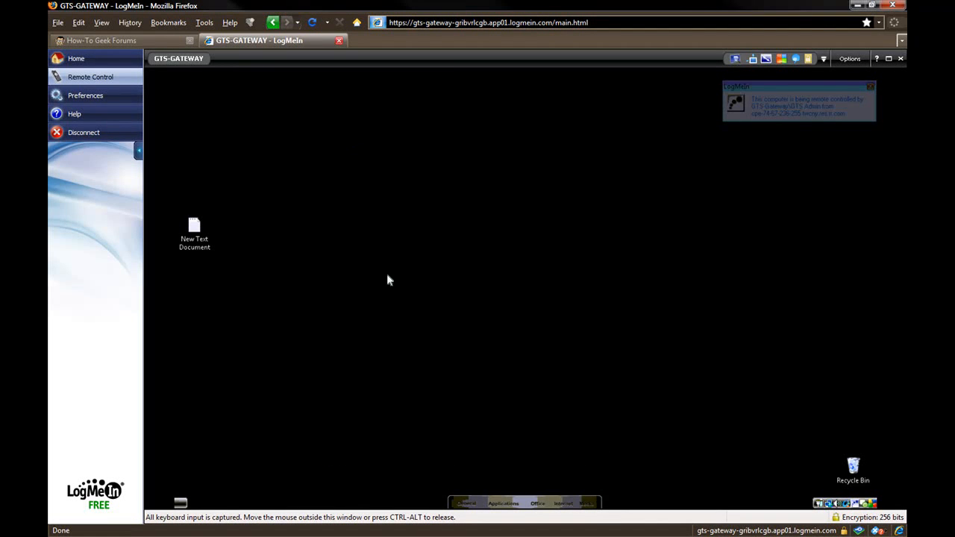
{"action": "mouse_move", "coordinate": [400, 334]}
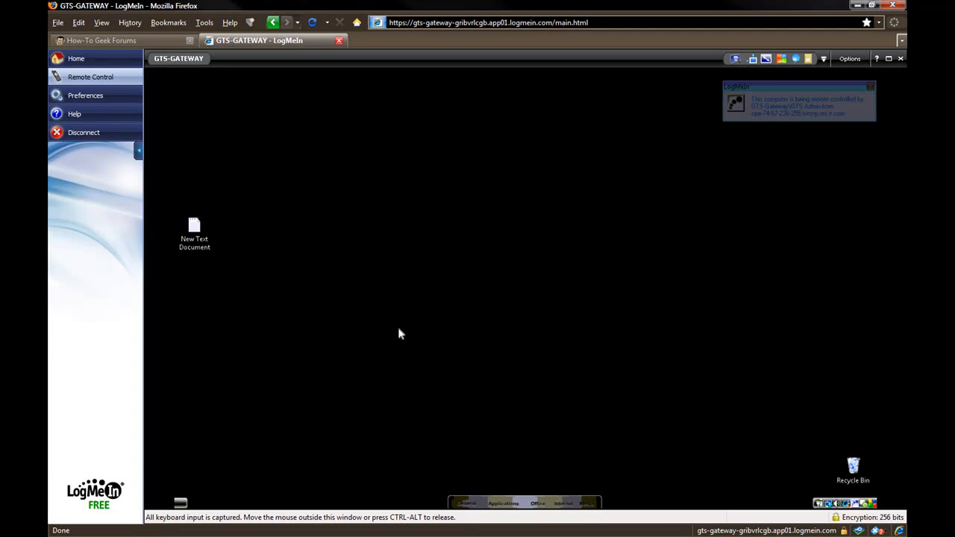
{"action": "mouse_move", "coordinate": [519, 200]}
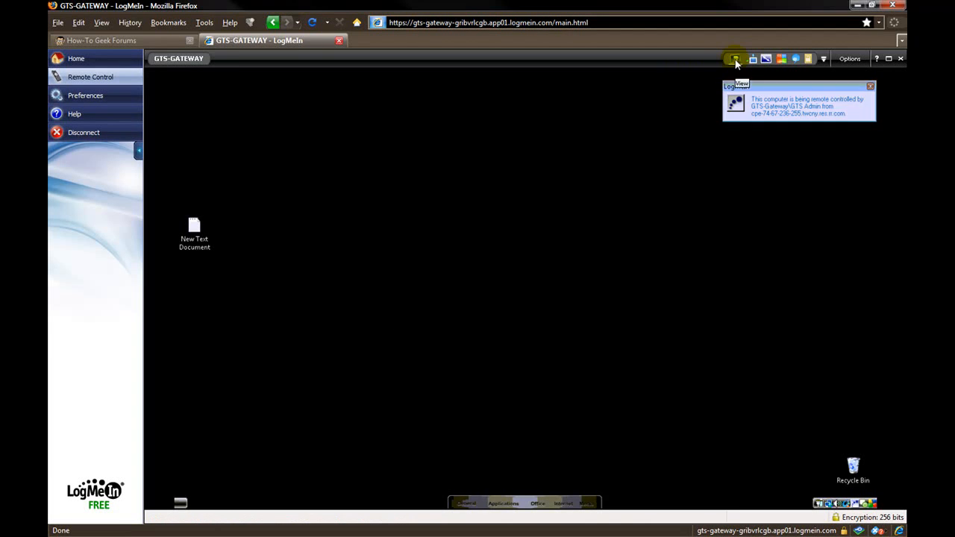
Step: Show the remote control View options with the view scaling and Custom Zoom choices listed
{"action": "left_click", "coordinate": [850, 58]}
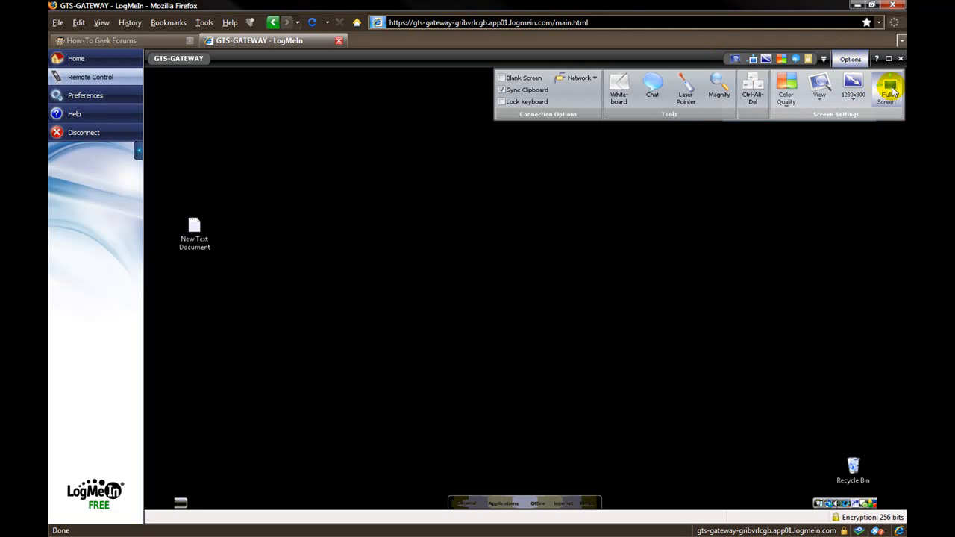
{"action": "mouse_move", "coordinate": [886, 88]}
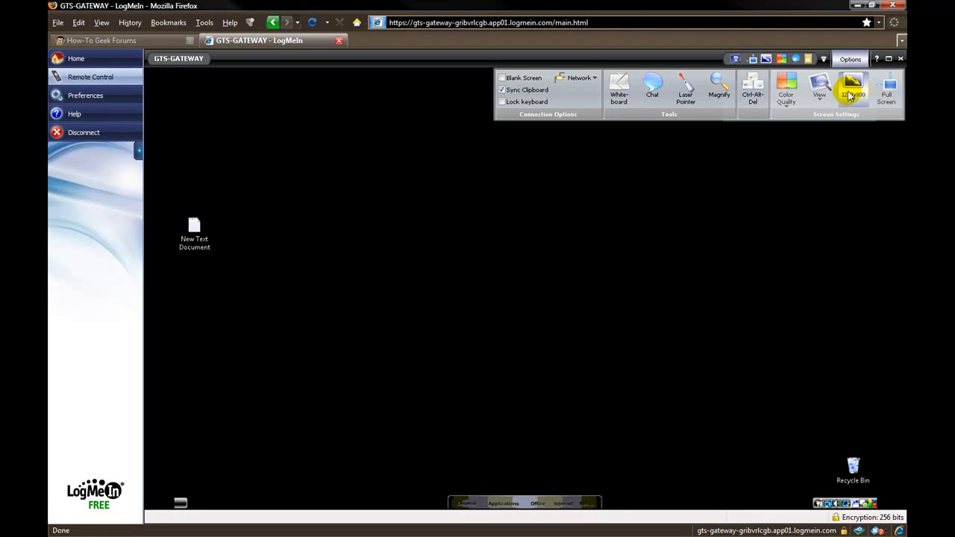
{"action": "left_click", "coordinate": [852, 88]}
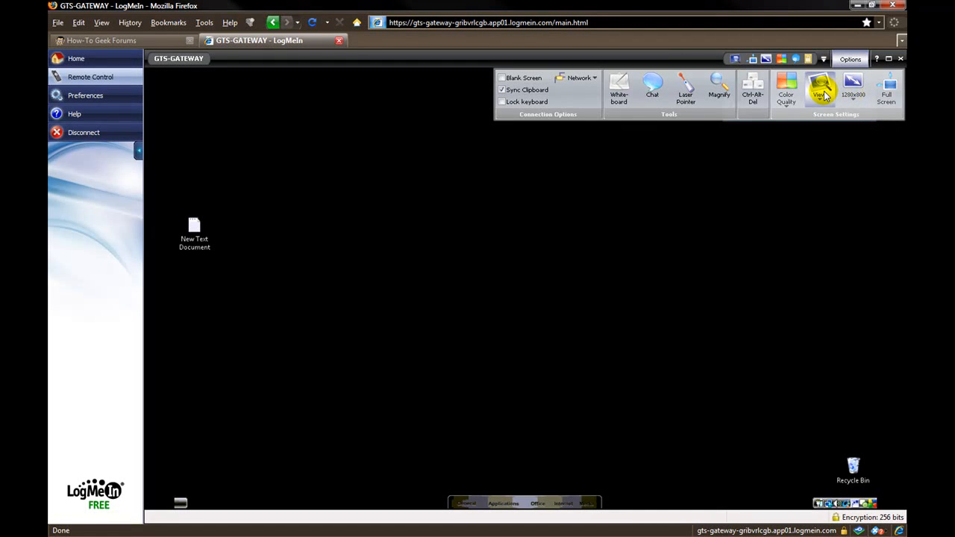
{"action": "left_click", "coordinate": [819, 85]}
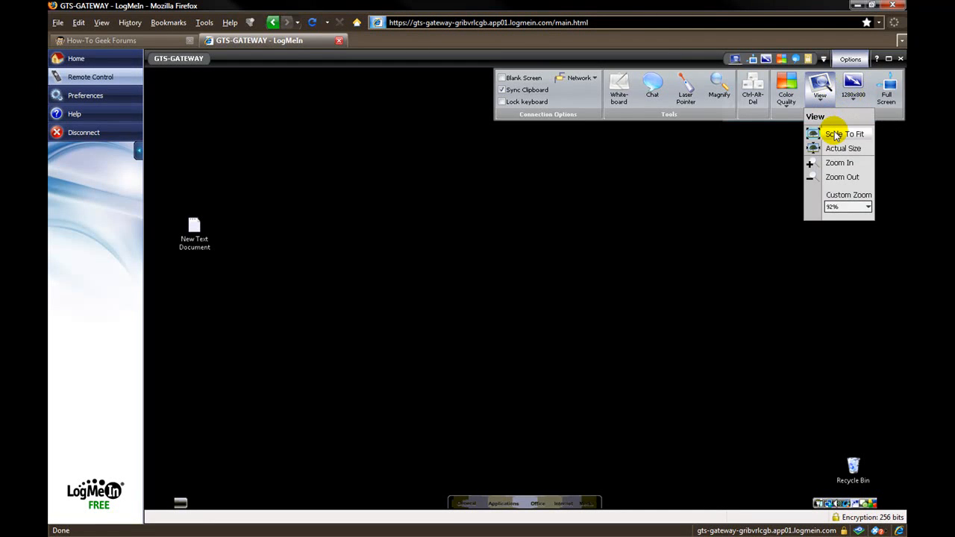
{"action": "mouse_move", "coordinate": [839, 147]}
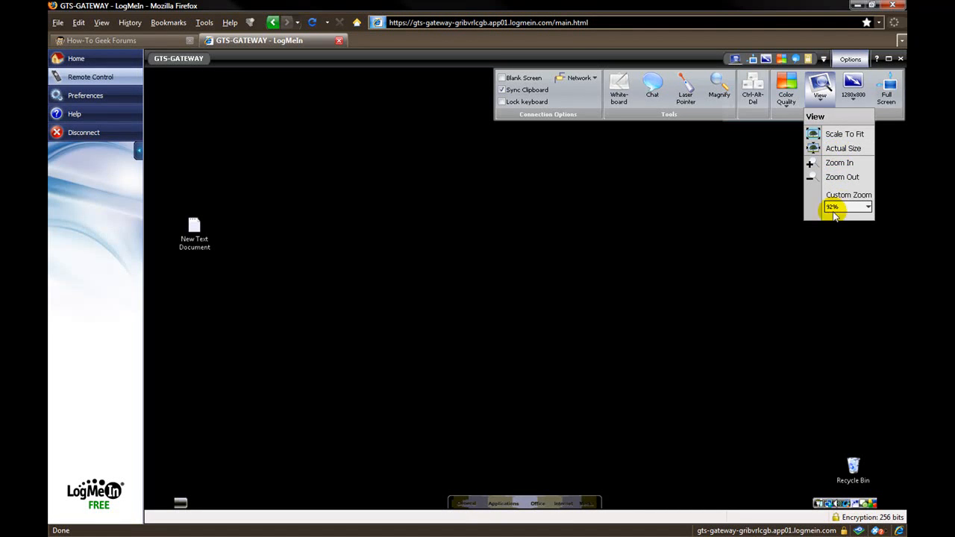
{"action": "left_click", "coordinate": [784, 88]}
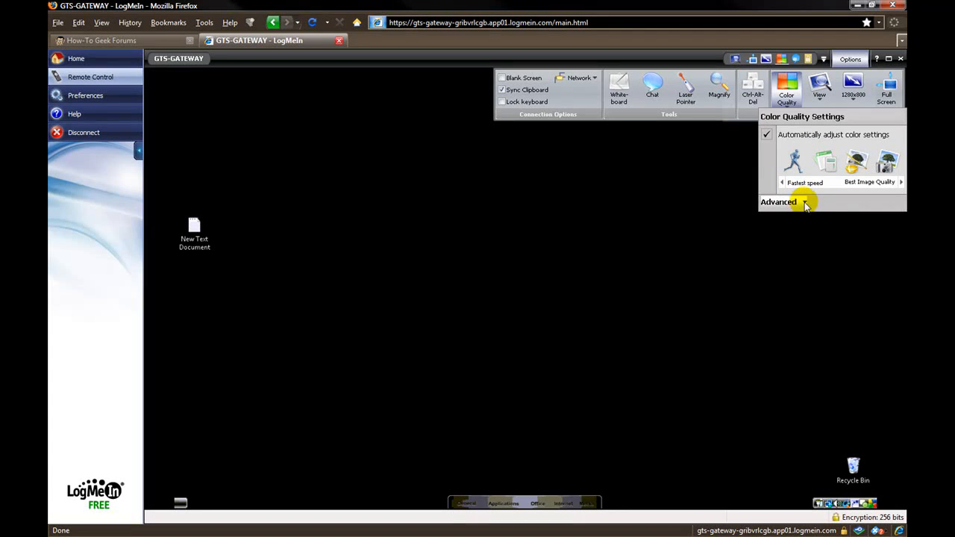
Step: Expand the advanced Color Quality settings showing Grayscale when inactive ticked
{"action": "left_click", "coordinate": [779, 201]}
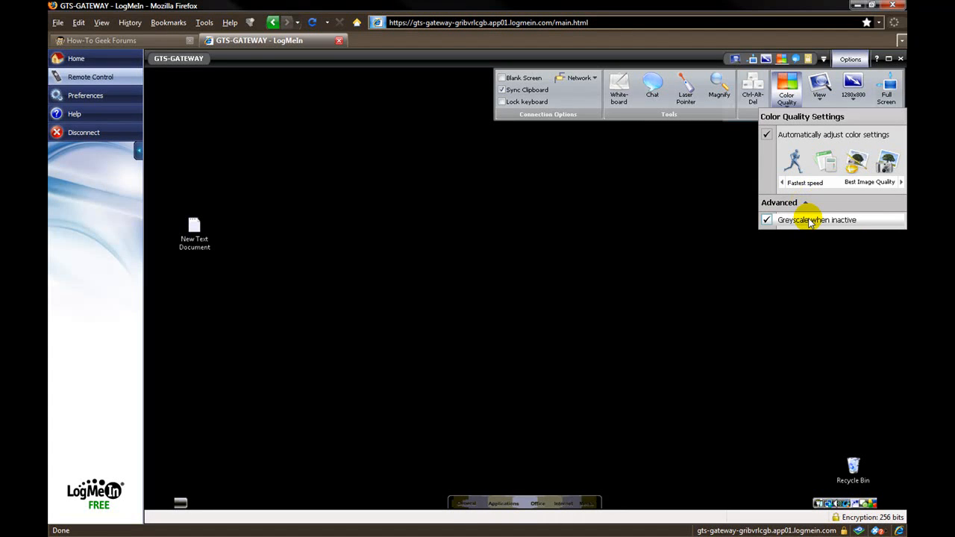
{"action": "mouse_move", "coordinate": [834, 209]}
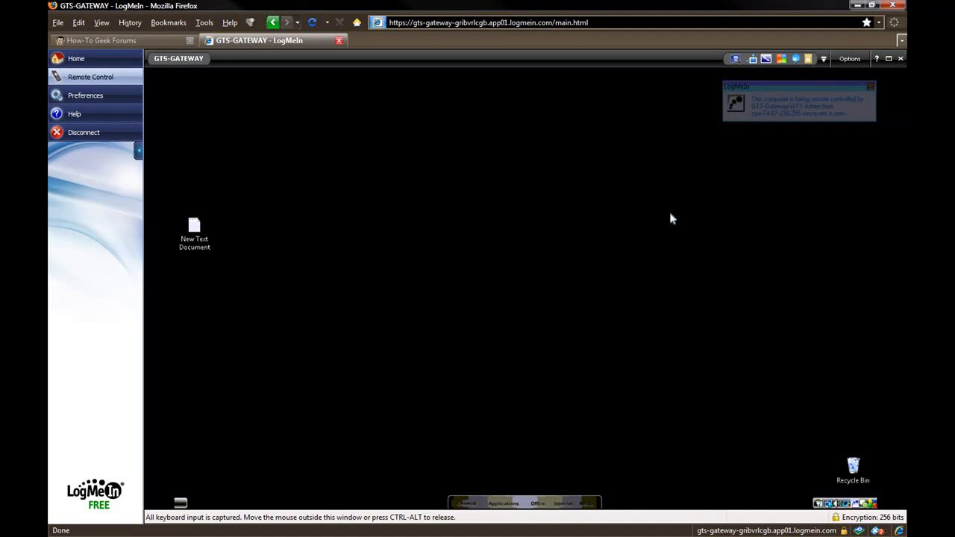
{"action": "mouse_move", "coordinate": [439, 97]}
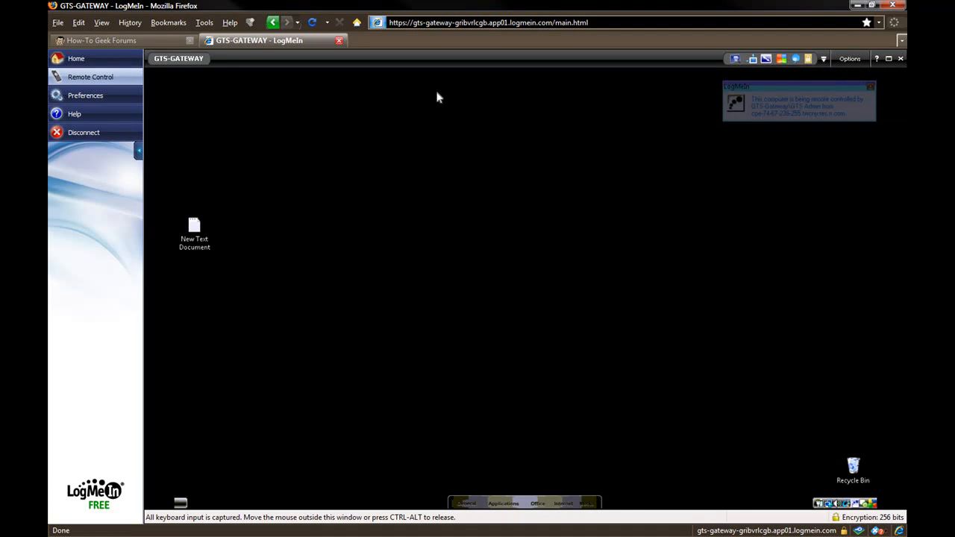
{"action": "mouse_move", "coordinate": [337, 225]}
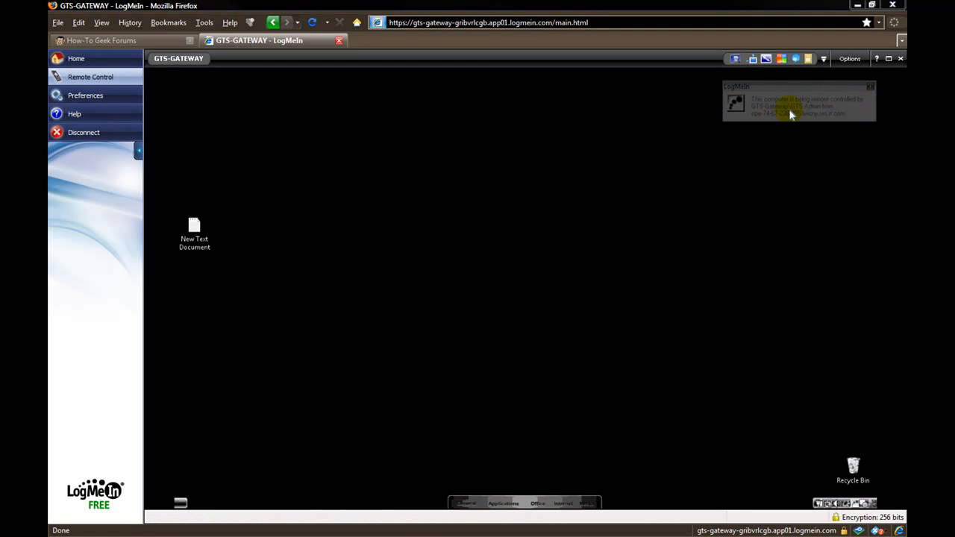
{"action": "mouse_move", "coordinate": [743, 88]}
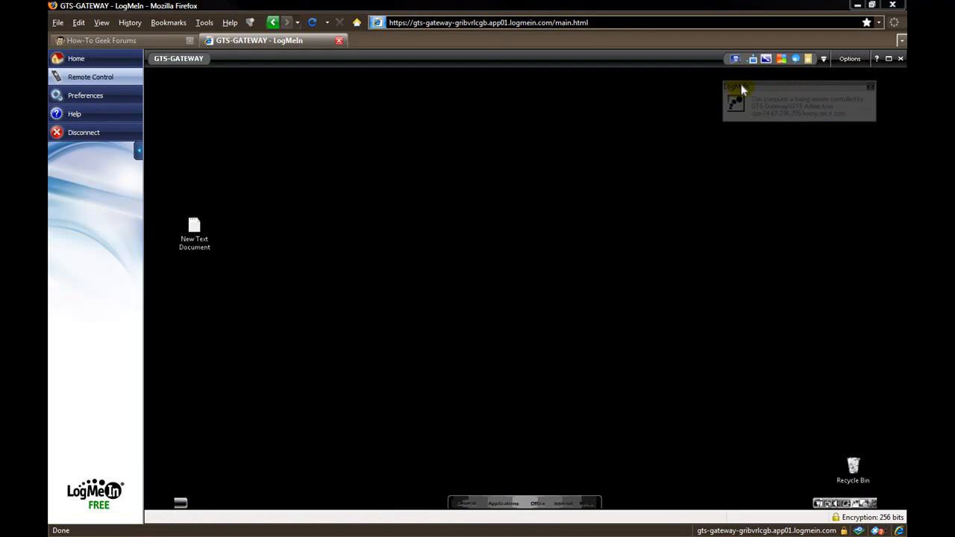
{"action": "mouse_move", "coordinate": [813, 91]}
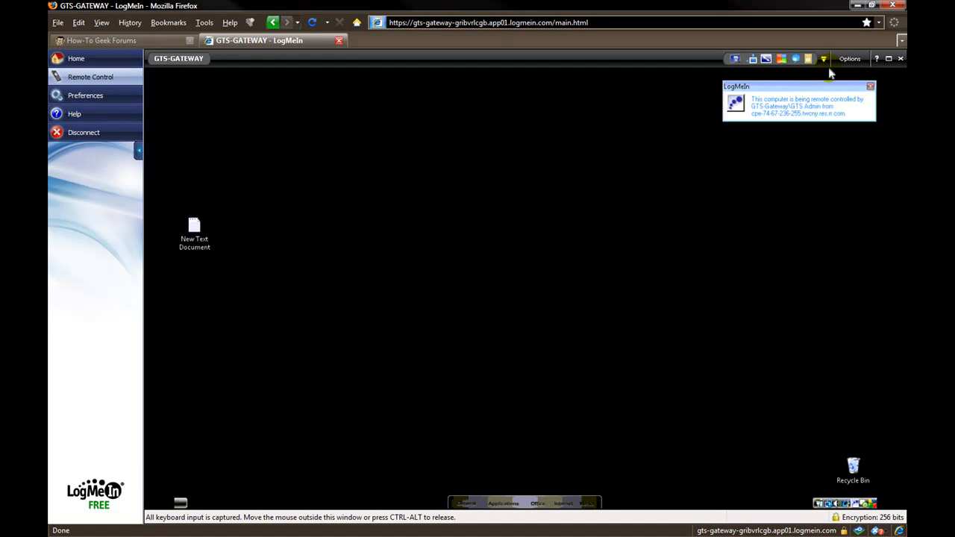
Step: Turn on the Laser Pointer and mark the New Text Document on the remote desktop with the red dot
{"action": "left_click", "coordinate": [850, 58]}
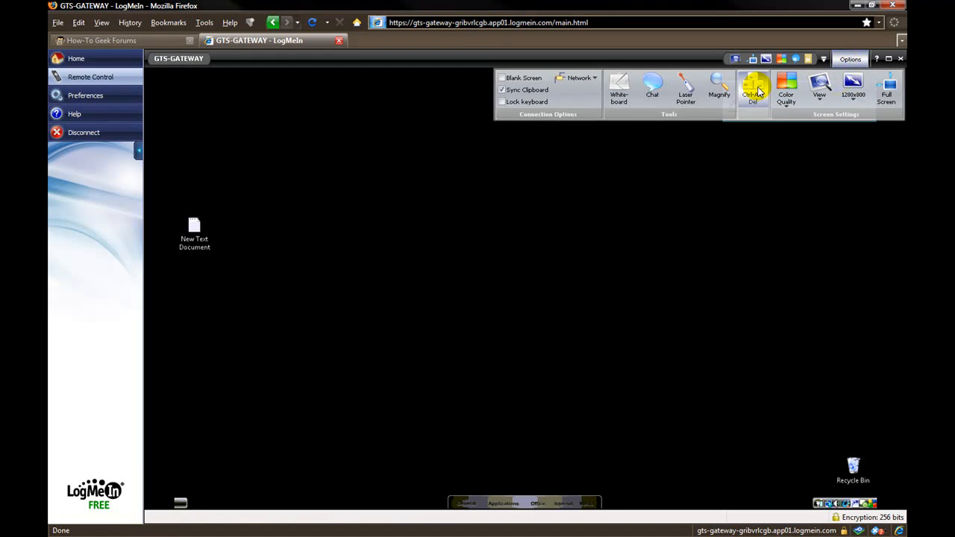
{"action": "mouse_move", "coordinate": [752, 85]}
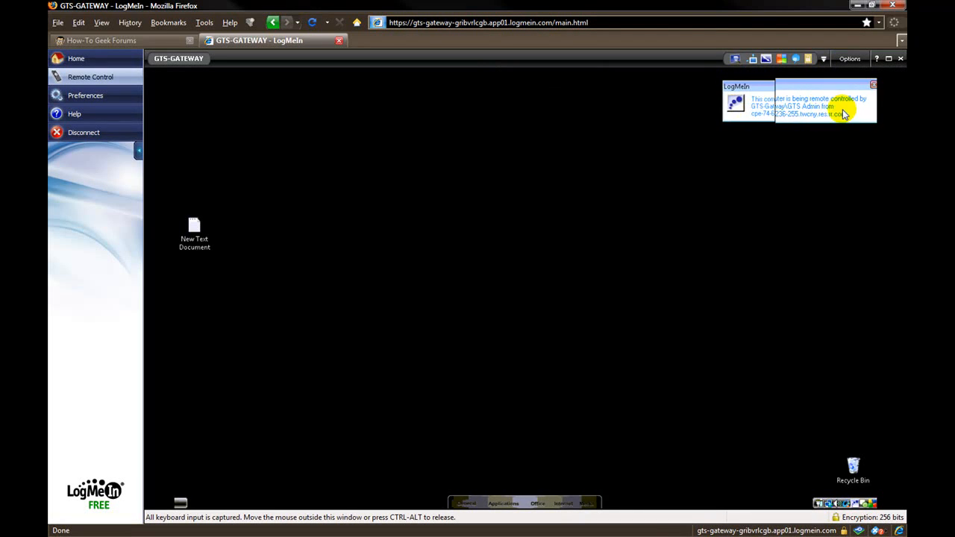
{"action": "mouse_move", "coordinate": [779, 475]}
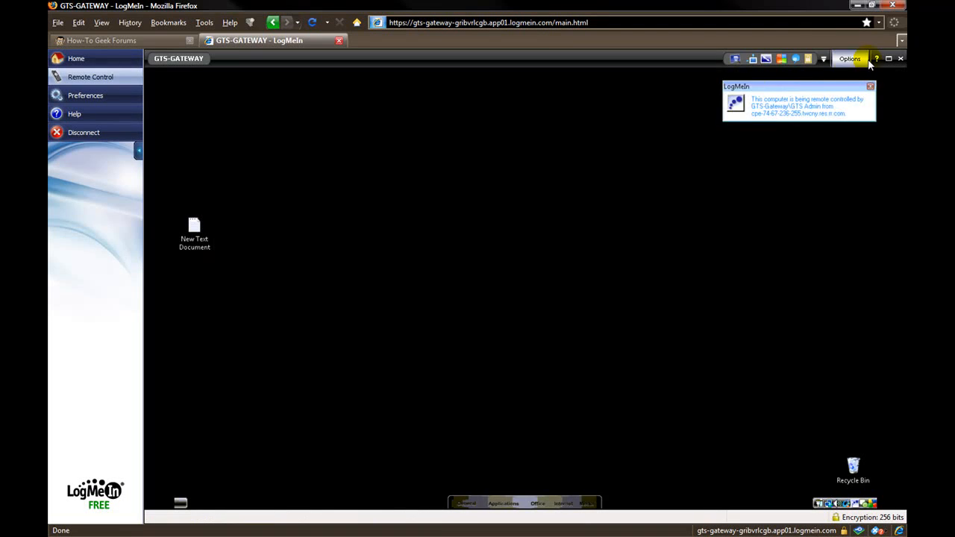
{"action": "left_click", "coordinate": [850, 60]}
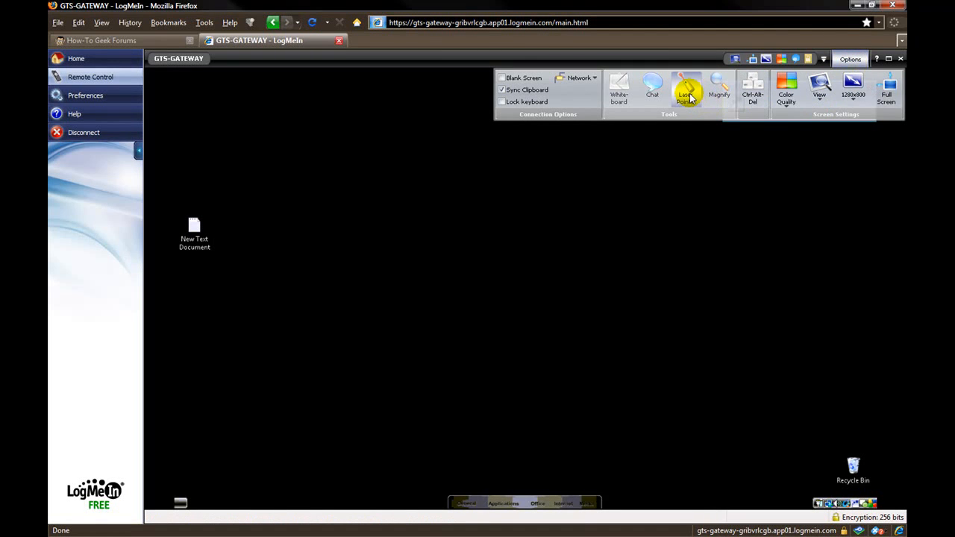
{"action": "mouse_move", "coordinate": [686, 89]}
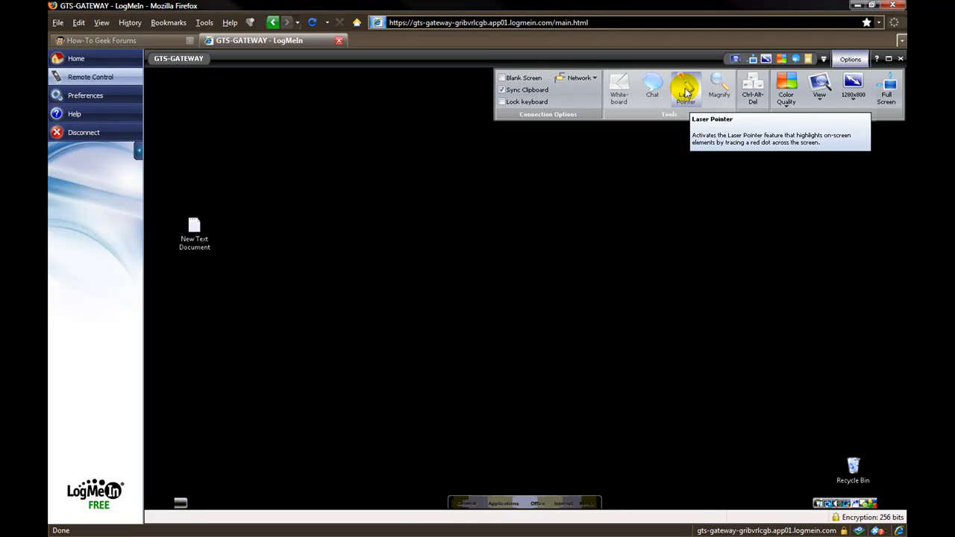
{"action": "left_click", "coordinate": [685, 88]}
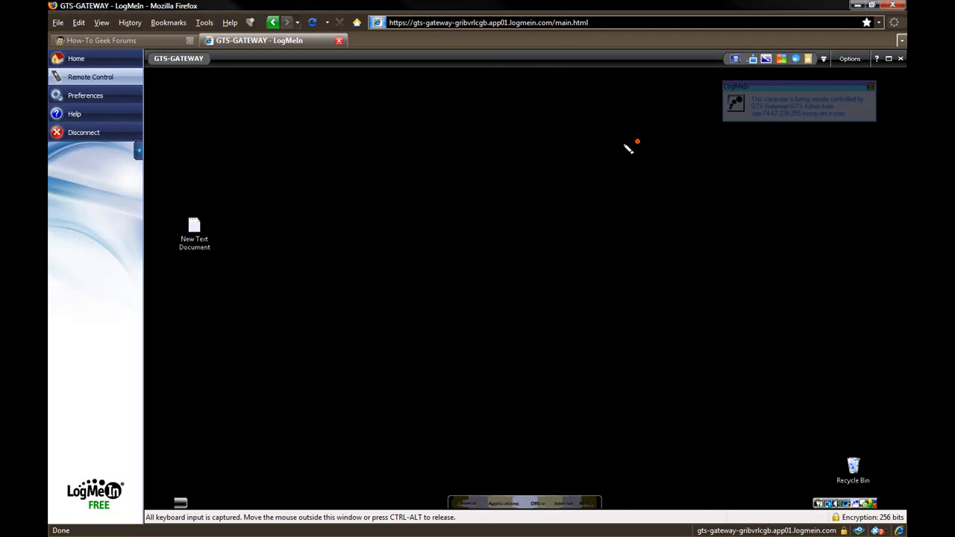
{"action": "left_click", "coordinate": [194, 227]}
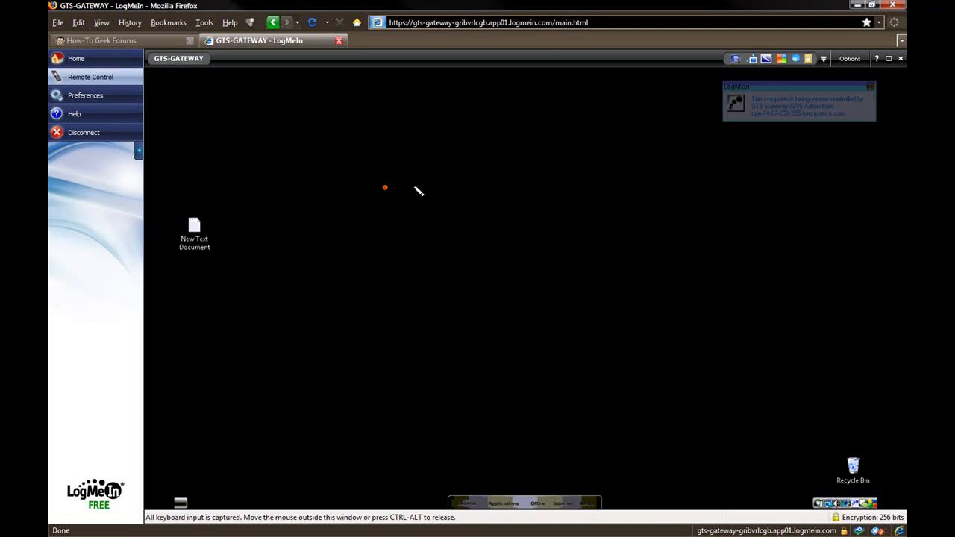
{"action": "mouse_move", "coordinate": [221, 227]}
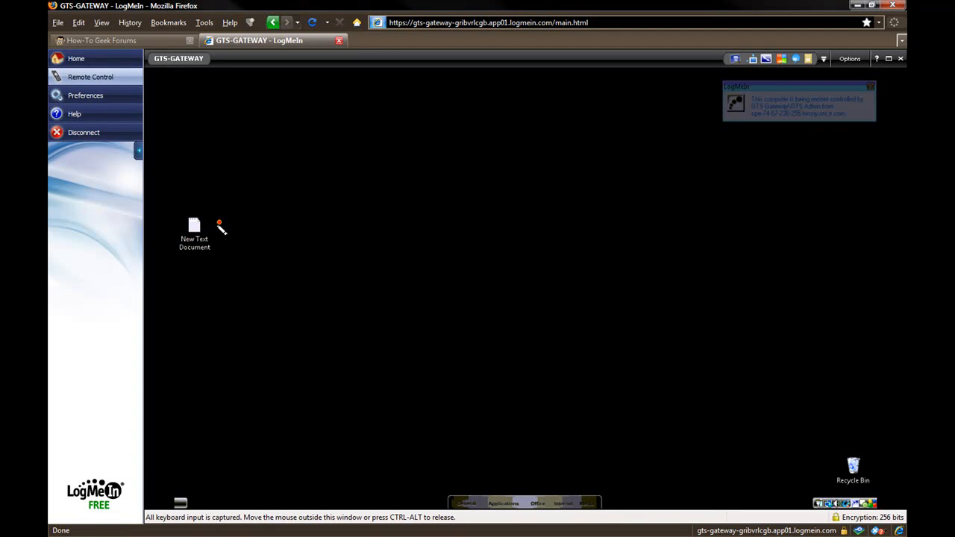
{"action": "left_click", "coordinate": [194, 226]}
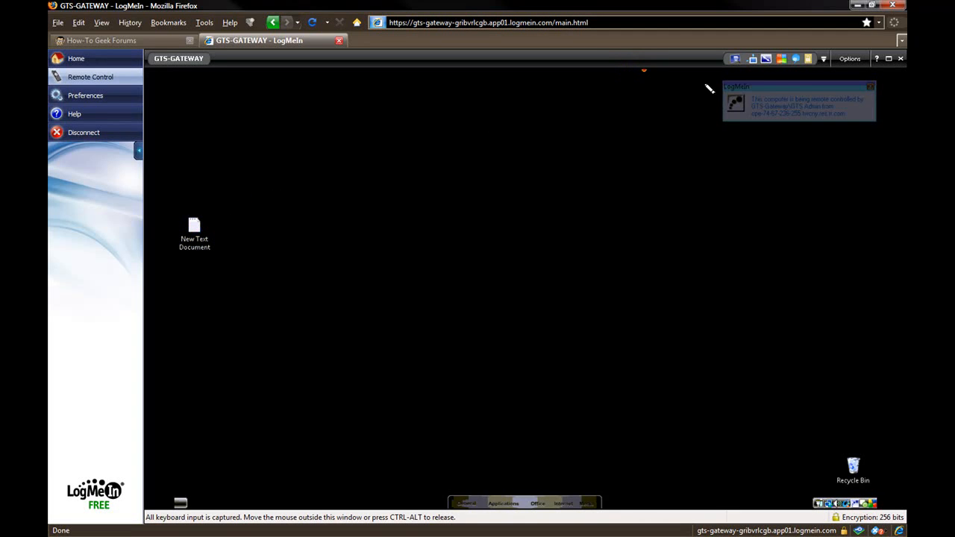
{"action": "mouse_move", "coordinate": [897, 305]}
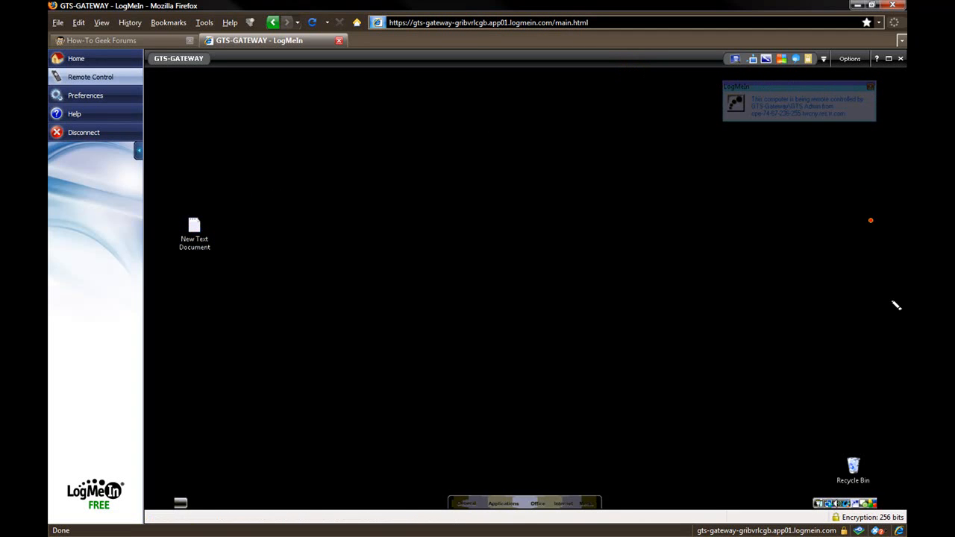
{"action": "mouse_move", "coordinate": [710, 272]}
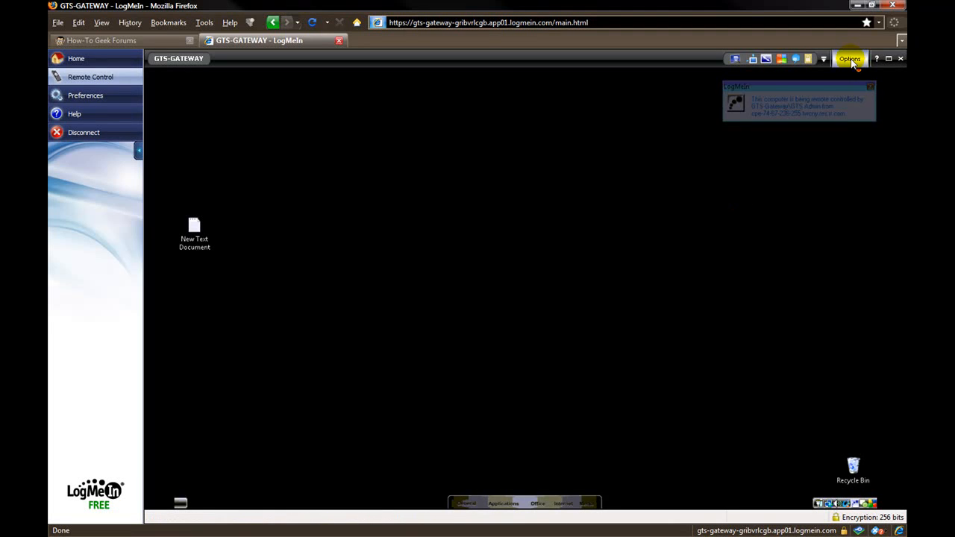
{"action": "left_click", "coordinate": [850, 60]}
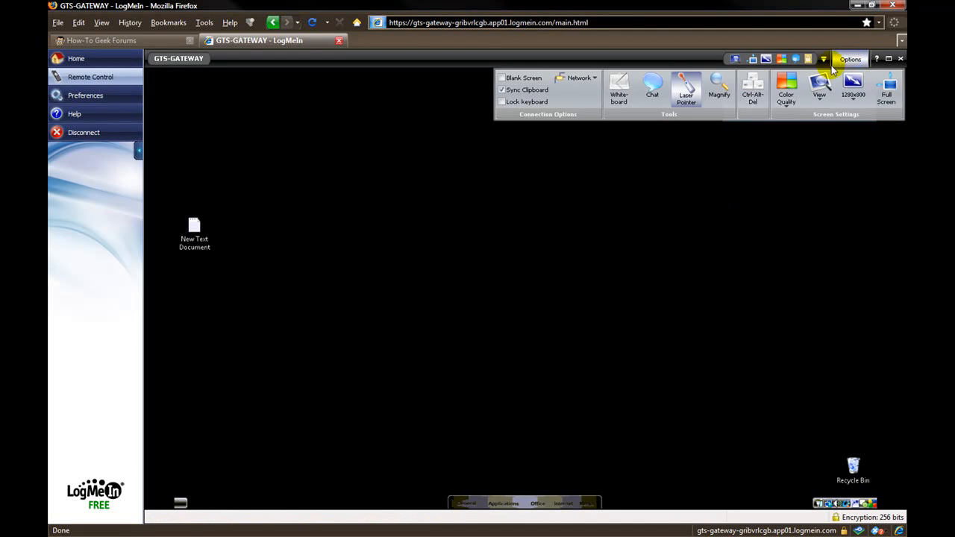
{"action": "left_click", "coordinate": [850, 59]}
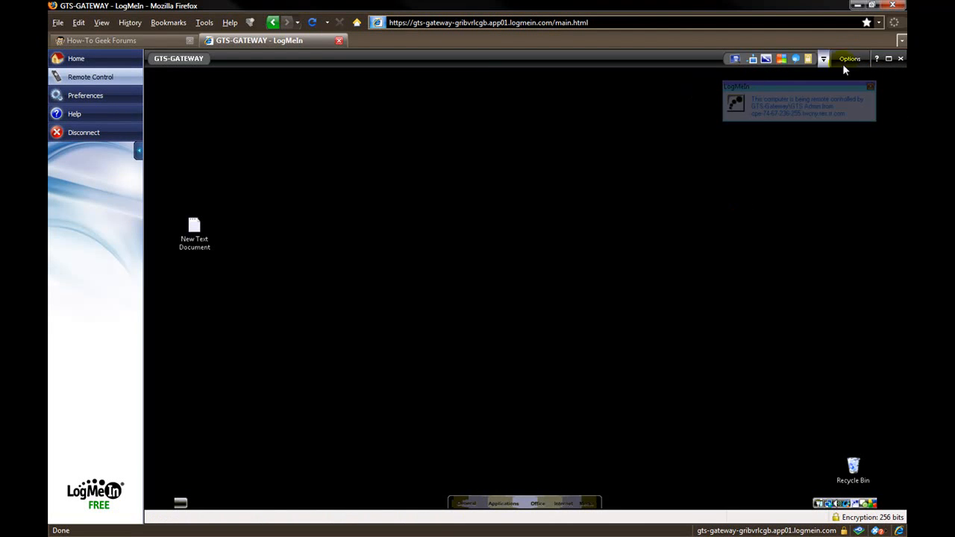
Step: With the whiteboard on, sketch a red S, a triangle and the letter A on the remote screen
{"action": "left_click", "coordinate": [851, 58]}
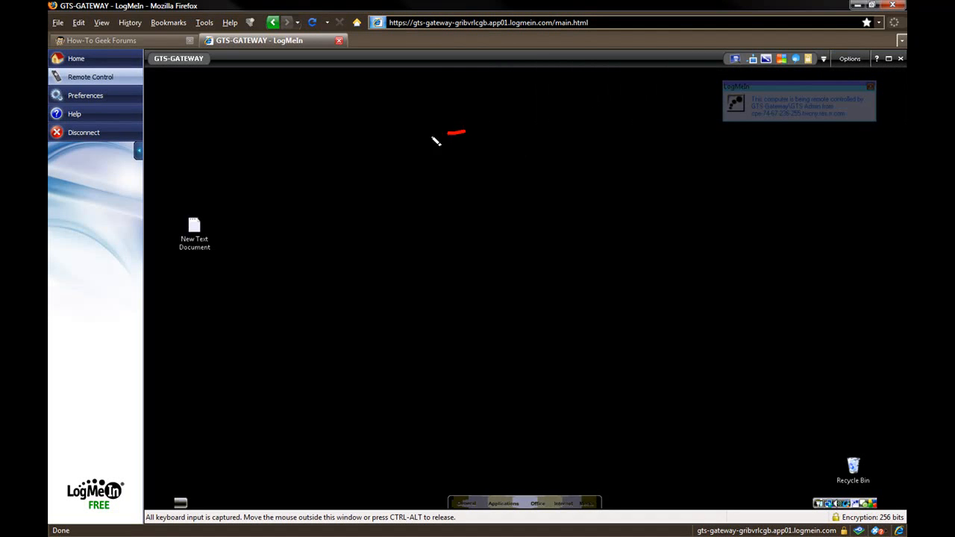
{"action": "left_click_drag", "start_coordinate": [455, 133], "coordinate": [492, 269]}
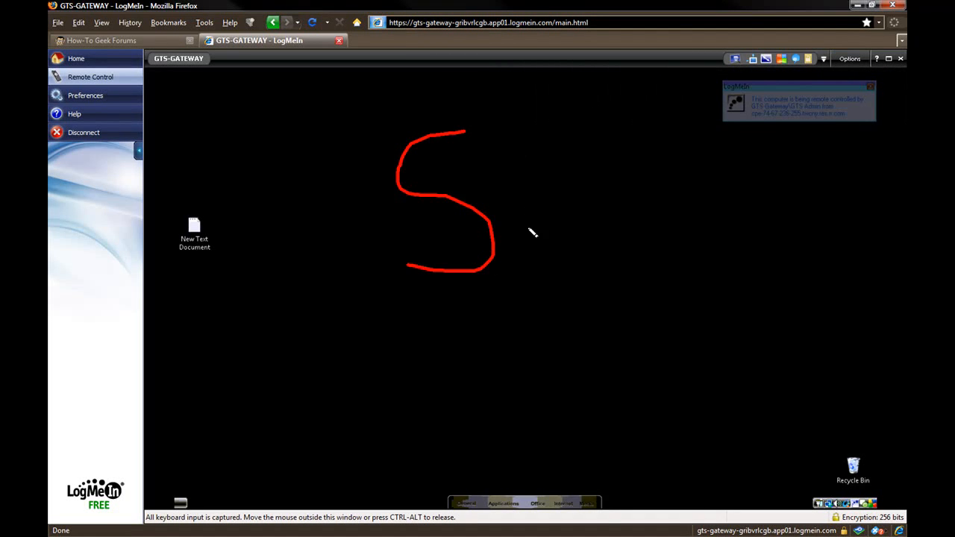
{"action": "left_click_drag", "start_coordinate": [530, 142], "coordinate": [544, 299]}
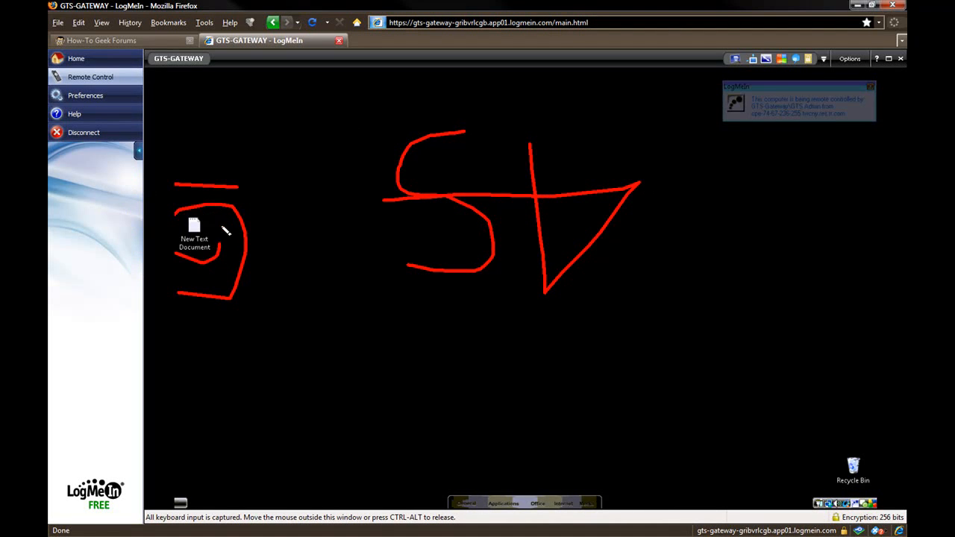
{"action": "mouse_move", "coordinate": [350, 355]}
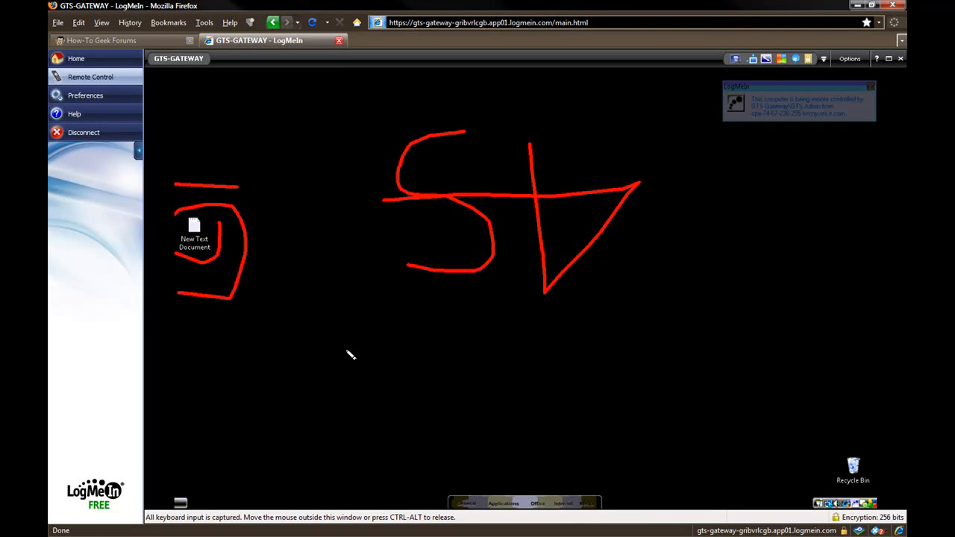
{"action": "left_click_drag", "start_coordinate": [317, 317], "coordinate": [298, 366]}
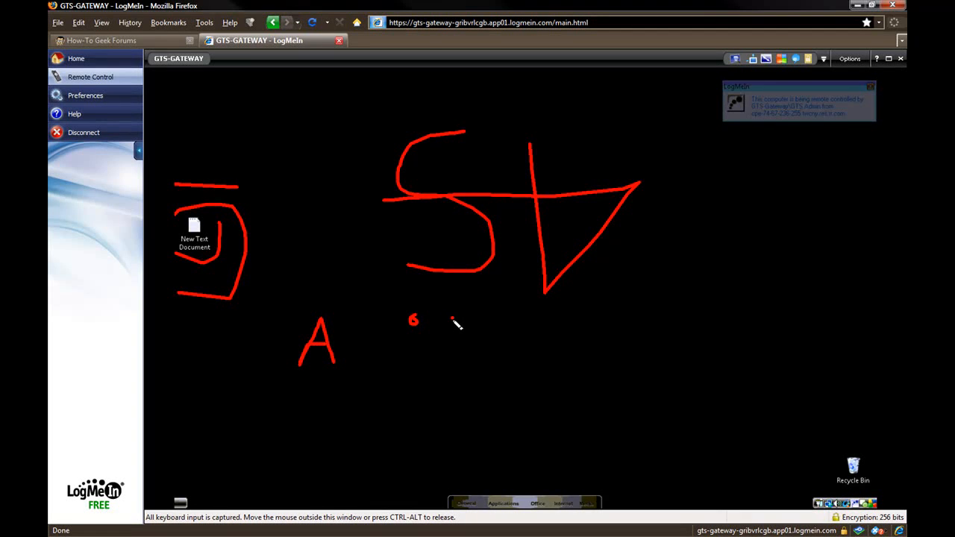
Step: Add a smiley with eyes, nose and mouth, then clear all whiteboard drawings
{"action": "left_click_drag", "start_coordinate": [450, 313], "coordinate": [430, 351]}
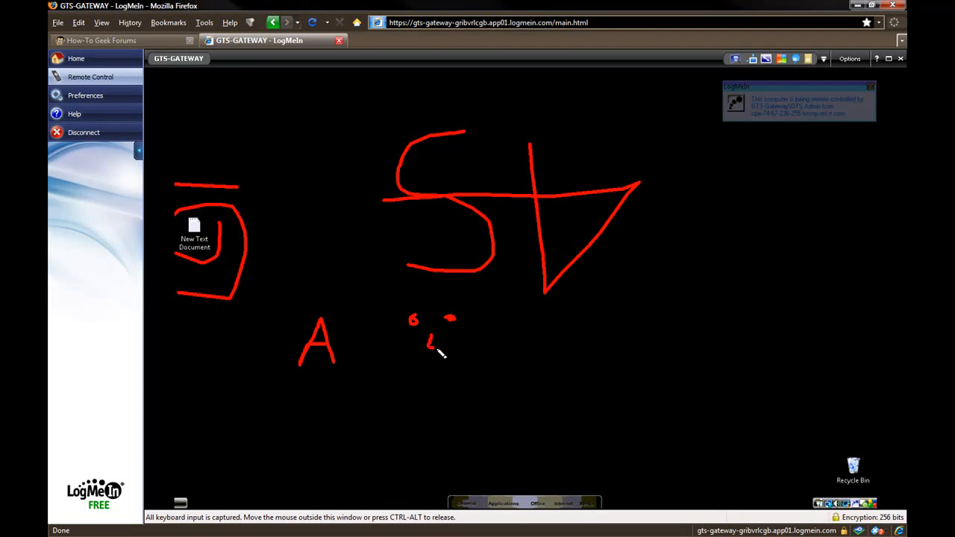
{"action": "left_click_drag", "start_coordinate": [429, 343], "coordinate": [459, 358]}
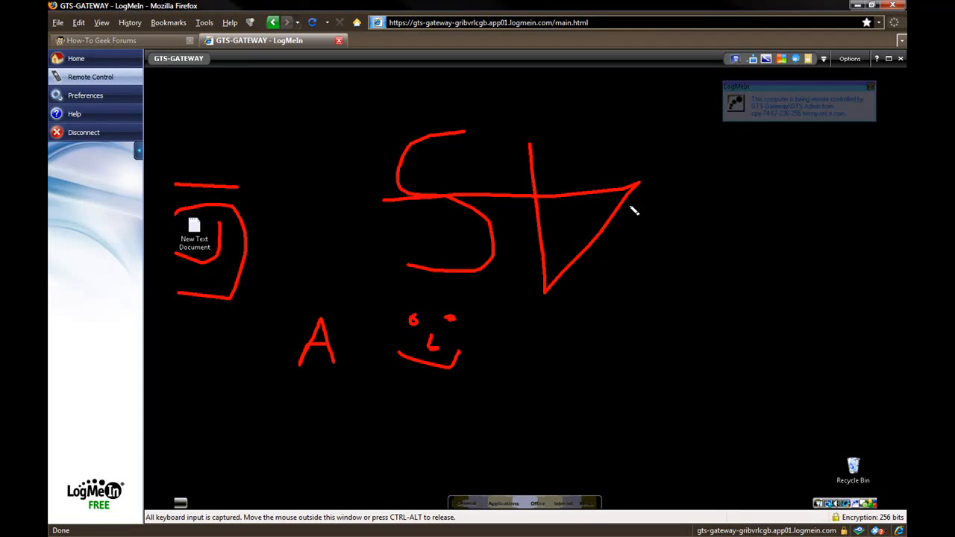
{"action": "left_click", "coordinate": [850, 60]}
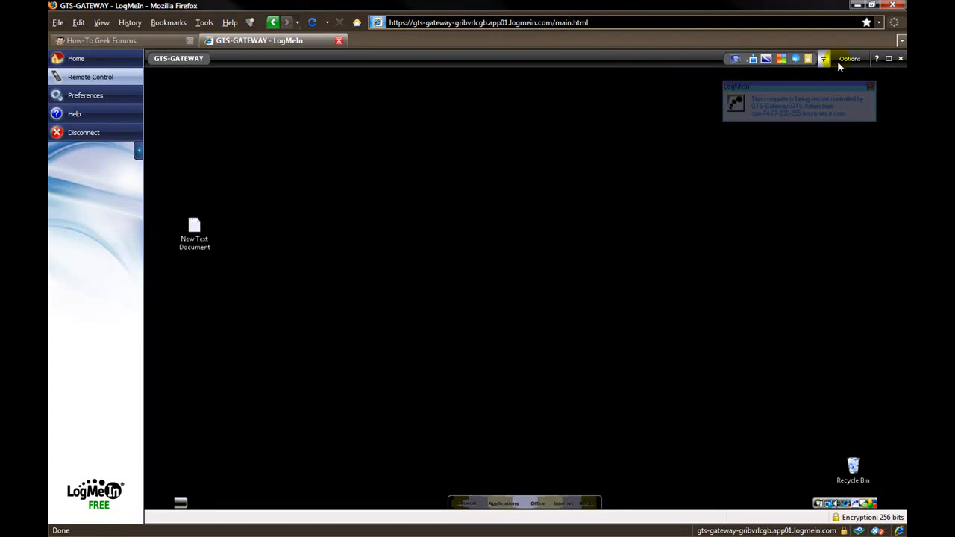
Step: Start a chat with GTS-GATEWAY and send the message 'say hello to everyone'
{"action": "left_click", "coordinate": [850, 59]}
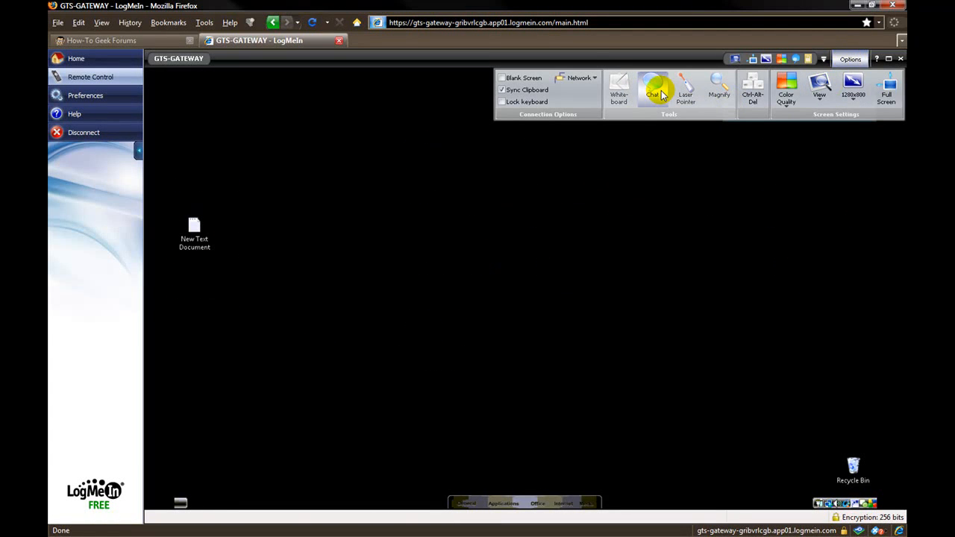
{"action": "left_click", "coordinate": [652, 88]}
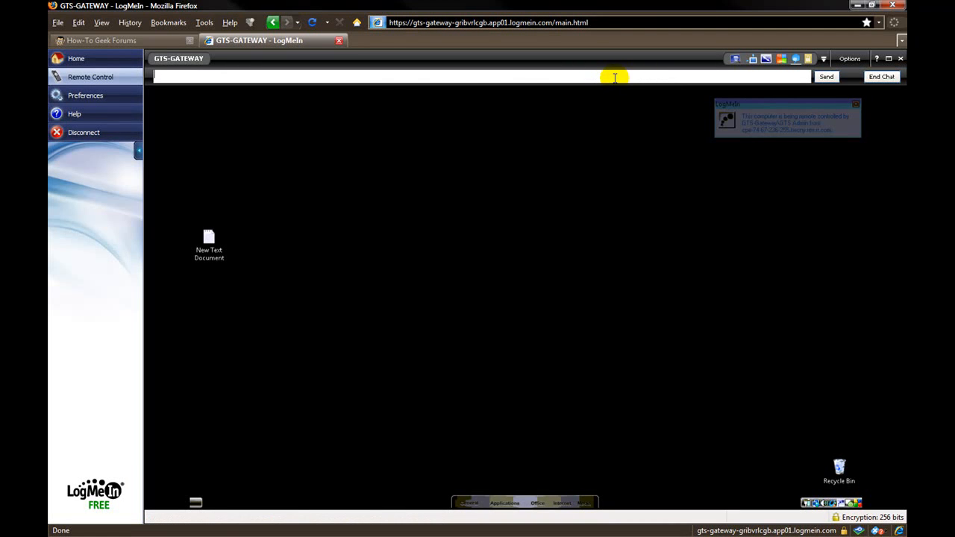
{"action": "type", "text": "say hello"}
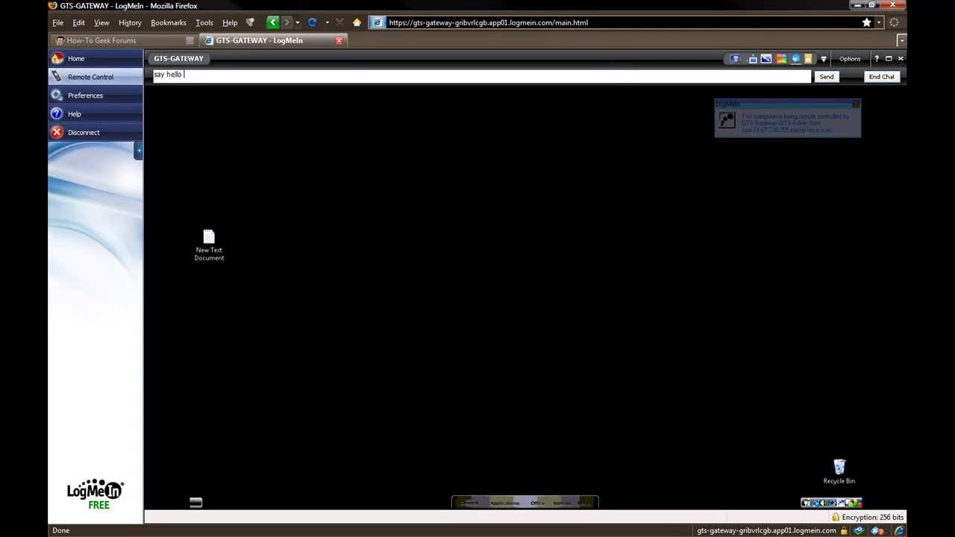
{"action": "type", "text": "to everyone"}
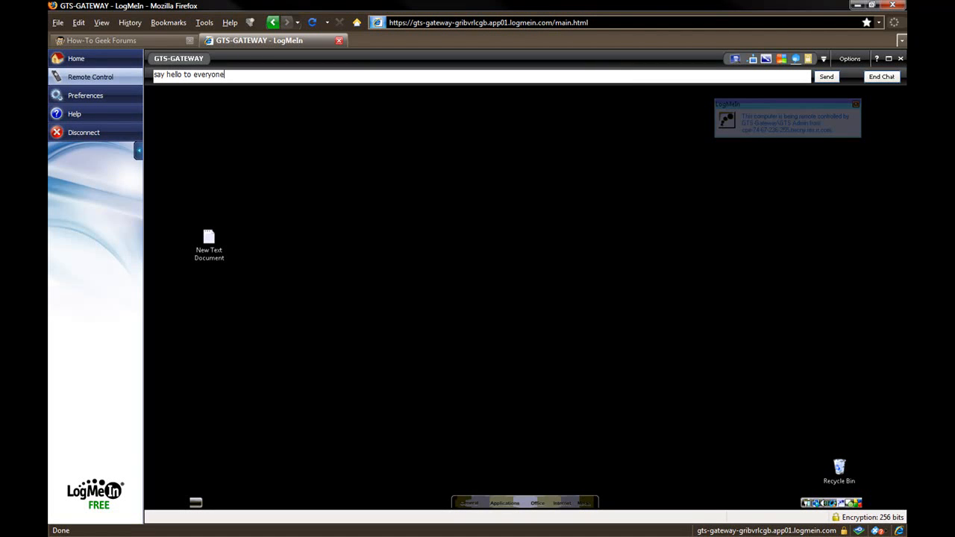
{"action": "left_click", "coordinate": [826, 76]}
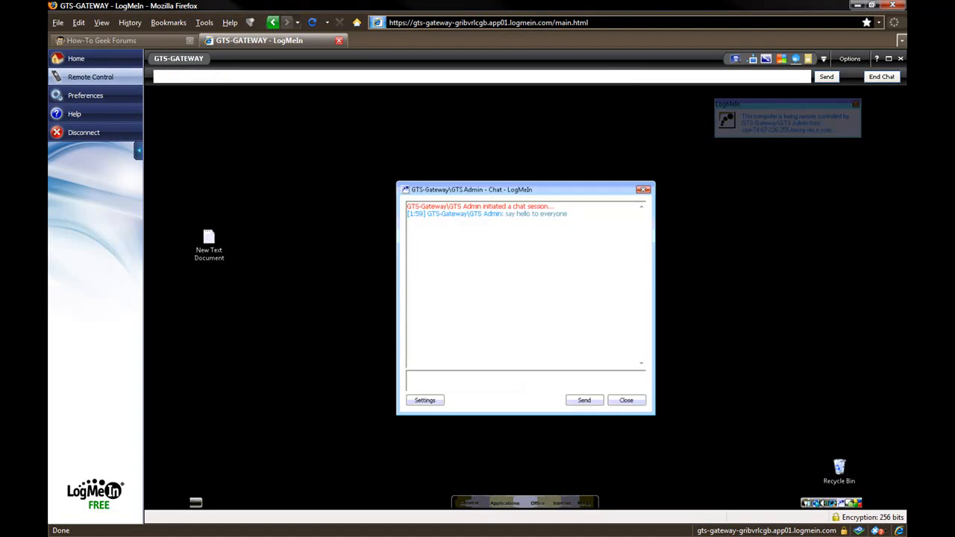
Step: Reply in the chat window with 'talk back to host' and send it
{"action": "left_click", "coordinate": [526, 188]}
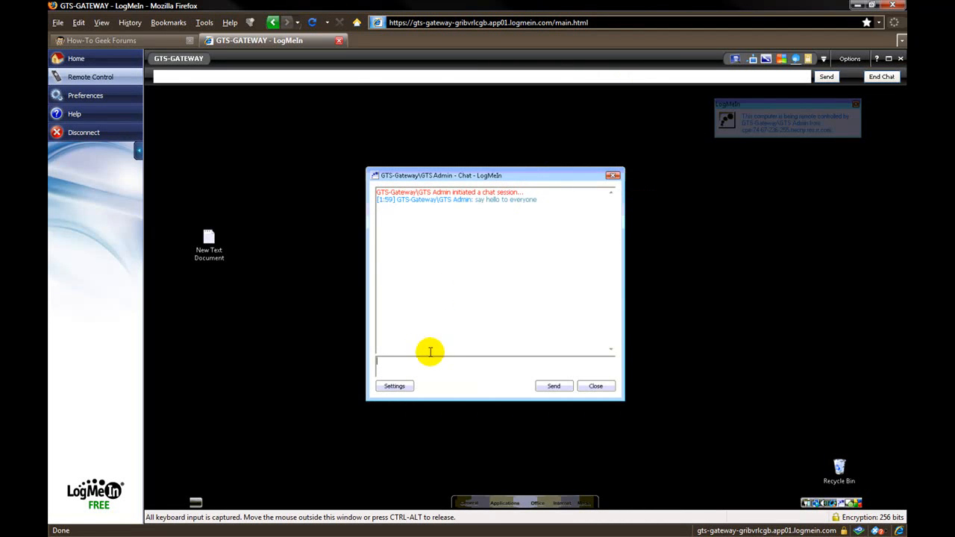
{"action": "type", "text": "tak"}
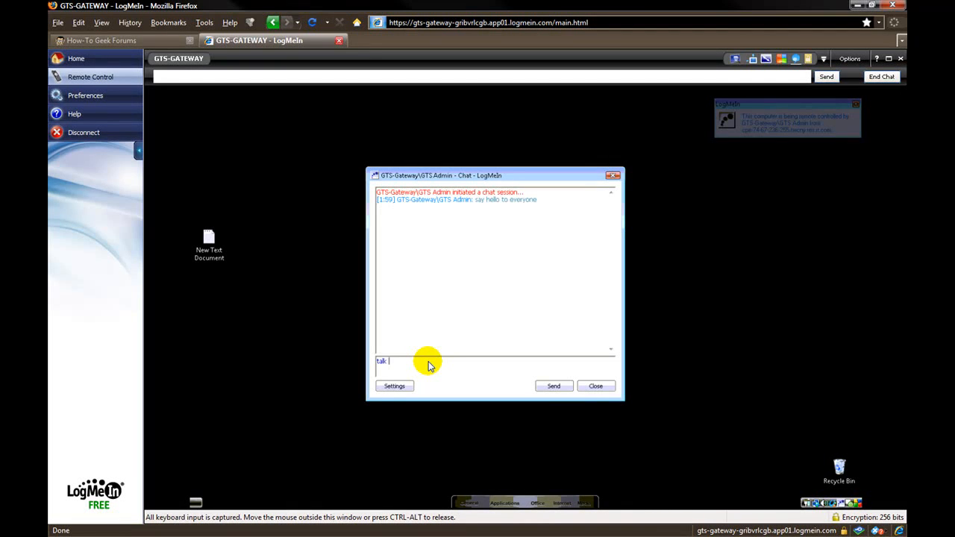
{"action": "type", "text": "back to"}
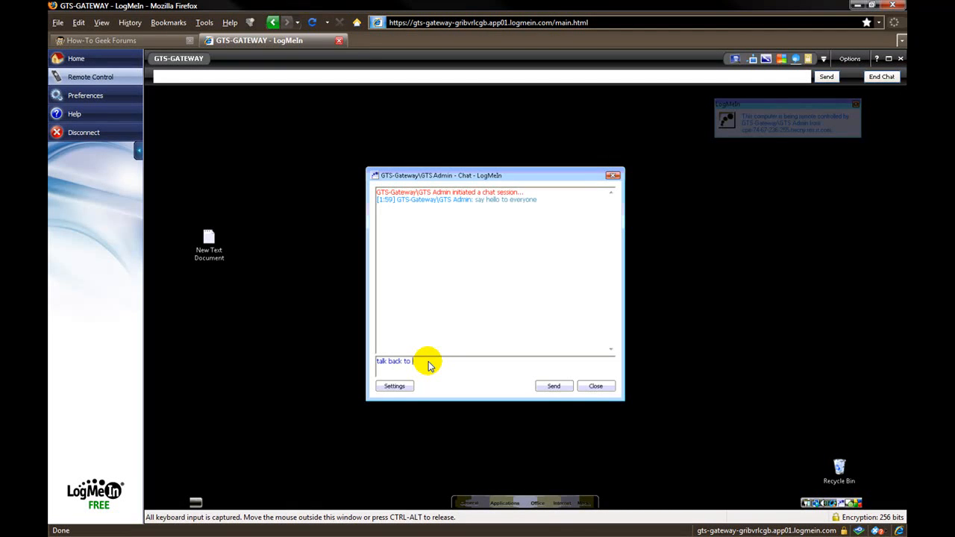
{"action": "left_click", "coordinate": [552, 385]}
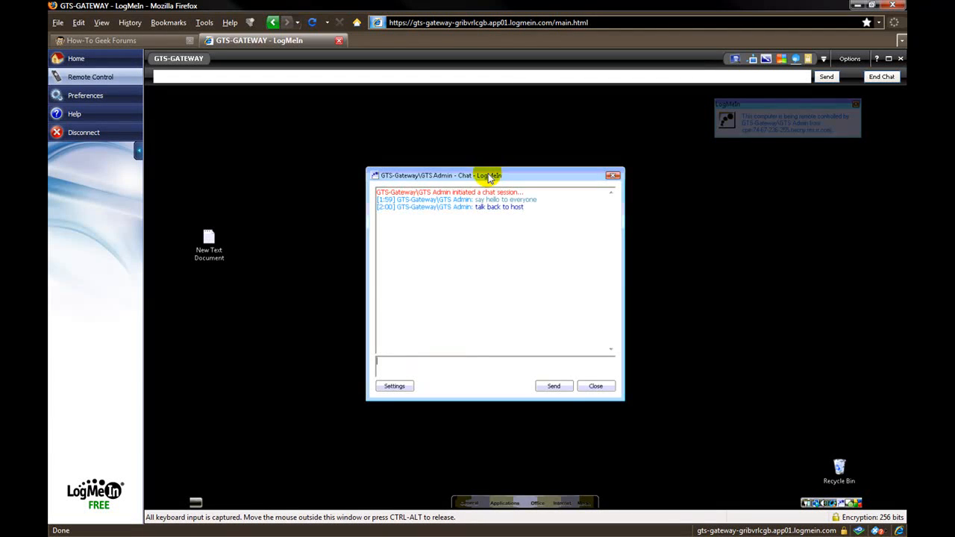
Step: Move the chat window aside and end the chat session
{"action": "left_click_drag", "start_coordinate": [490, 176], "coordinate": [600, 179]}
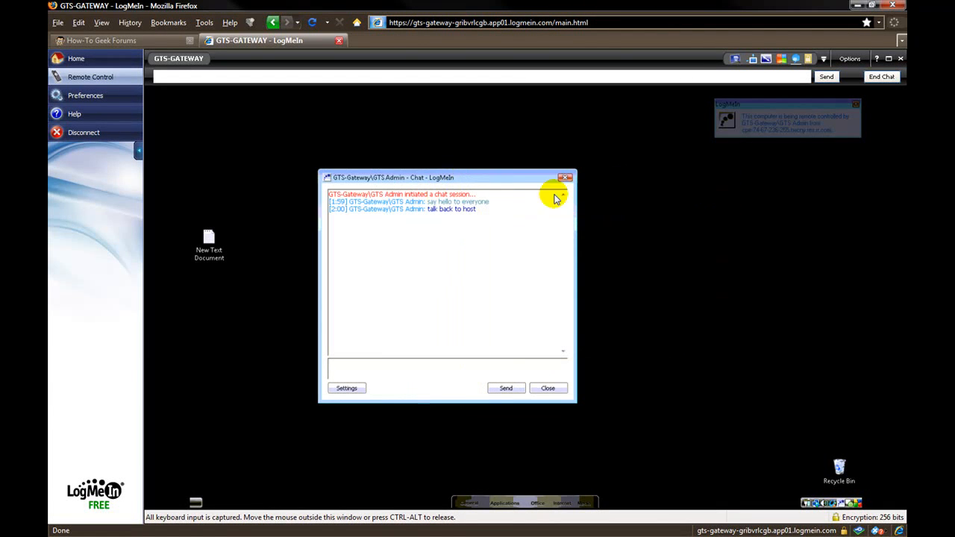
{"action": "mouse_move", "coordinate": [230, 110]}
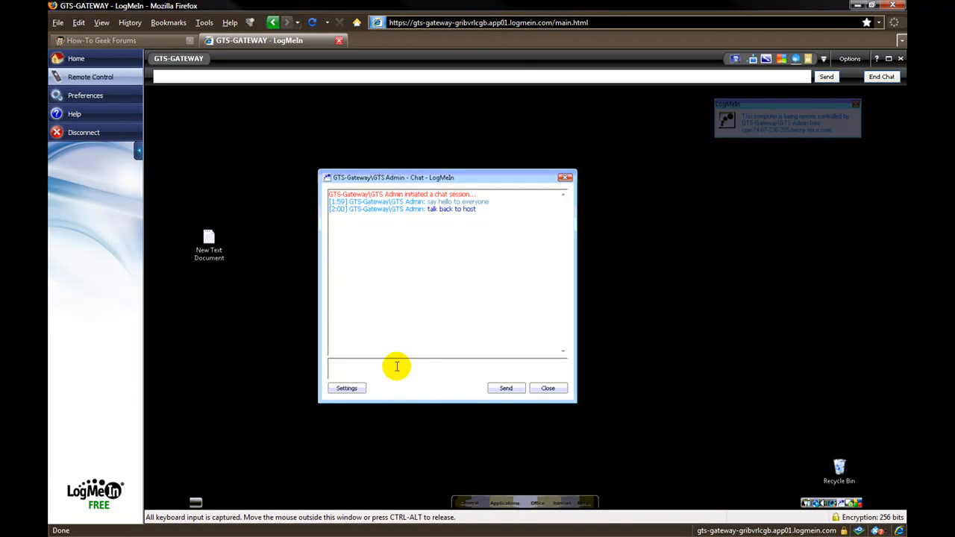
{"action": "mouse_move", "coordinate": [207, 78]}
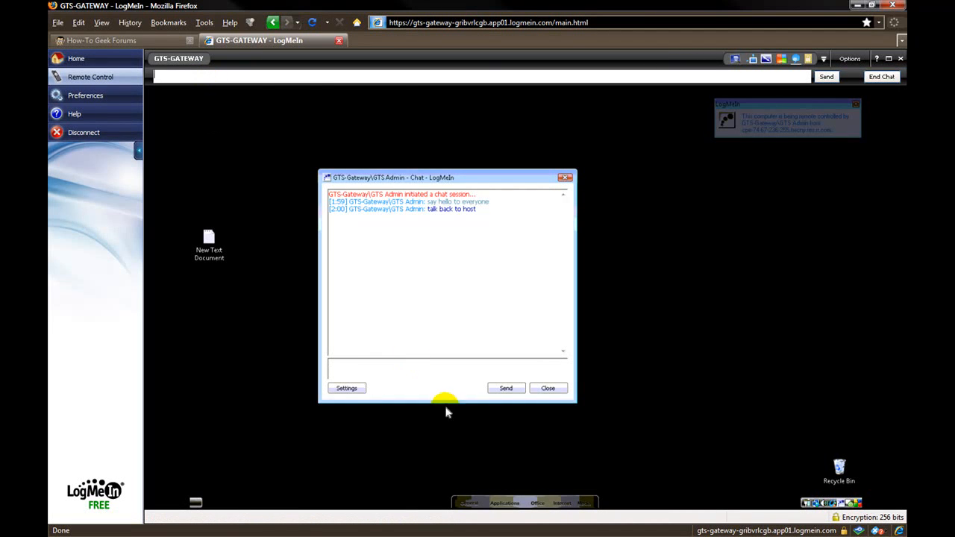
{"action": "left_click", "coordinate": [548, 387]}
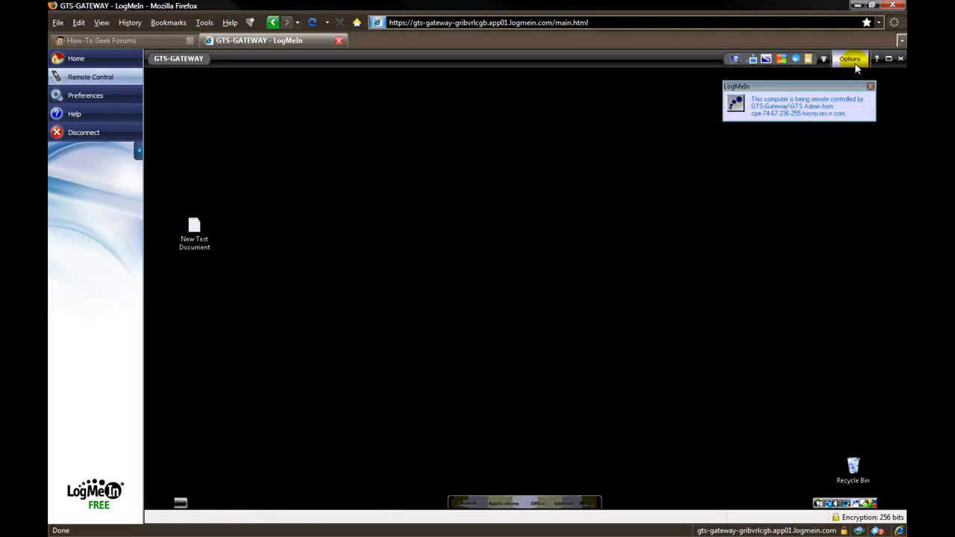
{"action": "left_click", "coordinate": [850, 60]}
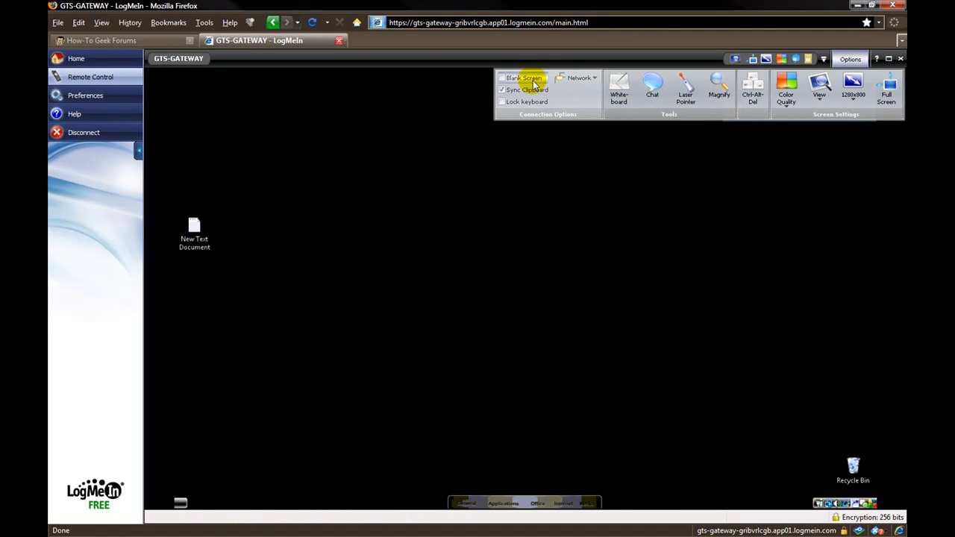
{"action": "mouse_move", "coordinate": [504, 82]}
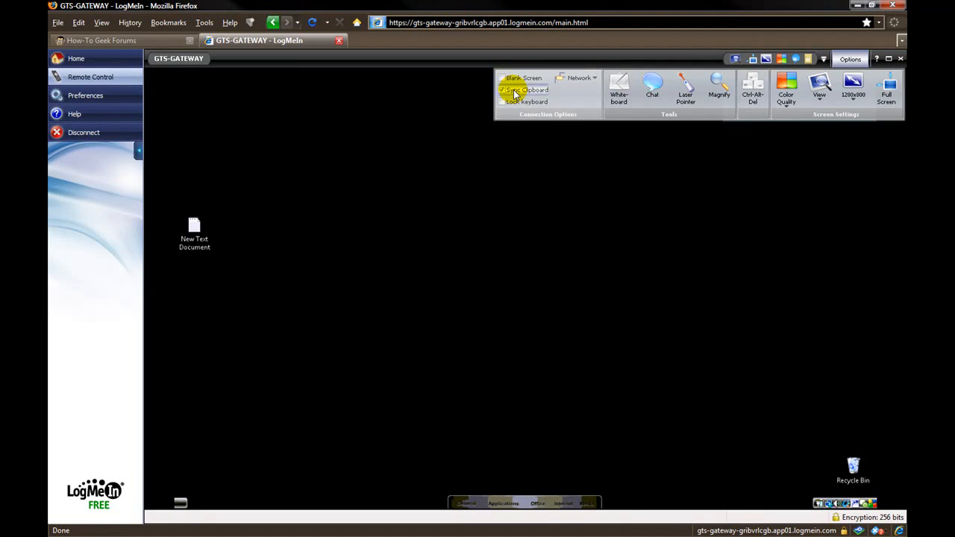
{"action": "mouse_move", "coordinate": [522, 89]}
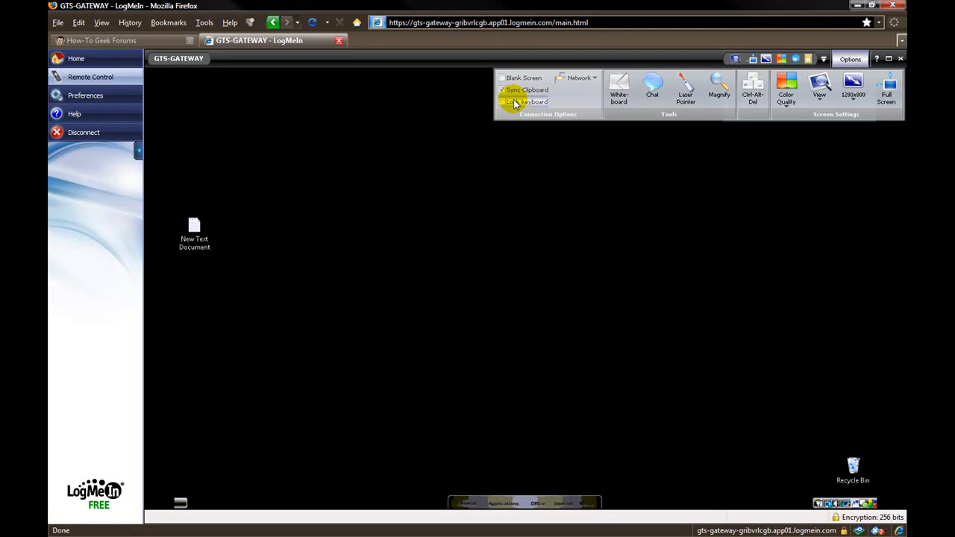
{"action": "mouse_move", "coordinate": [501, 102]}
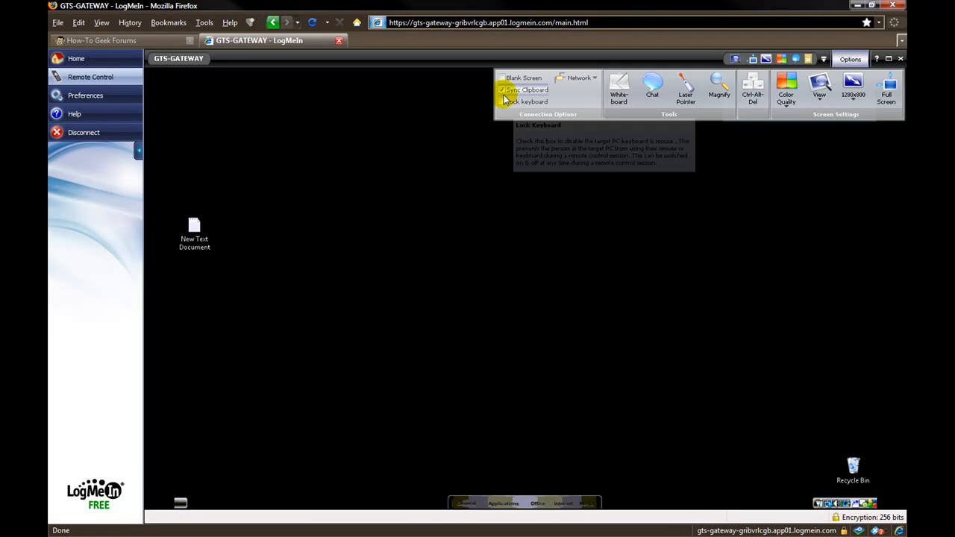
{"action": "left_click", "coordinate": [501, 90]}
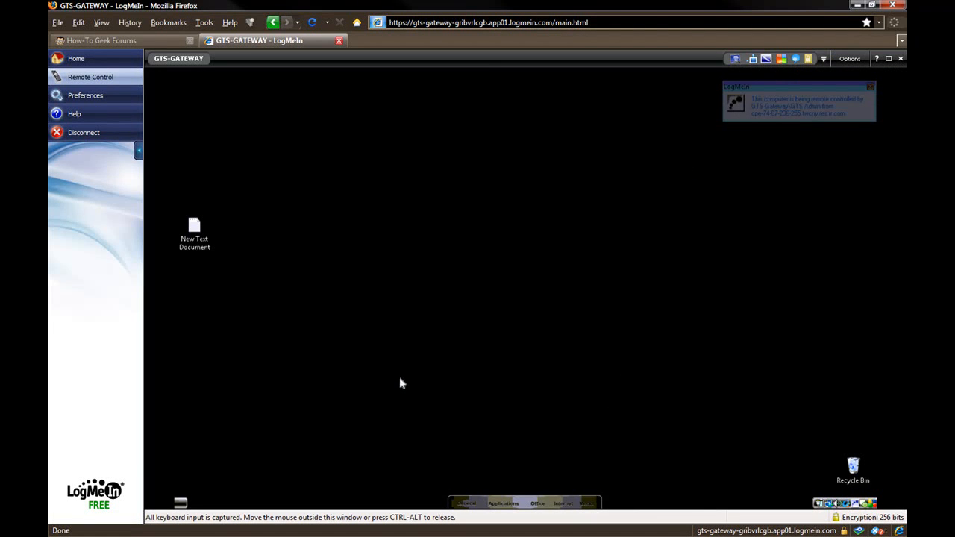
{"action": "mouse_move", "coordinate": [459, 154]}
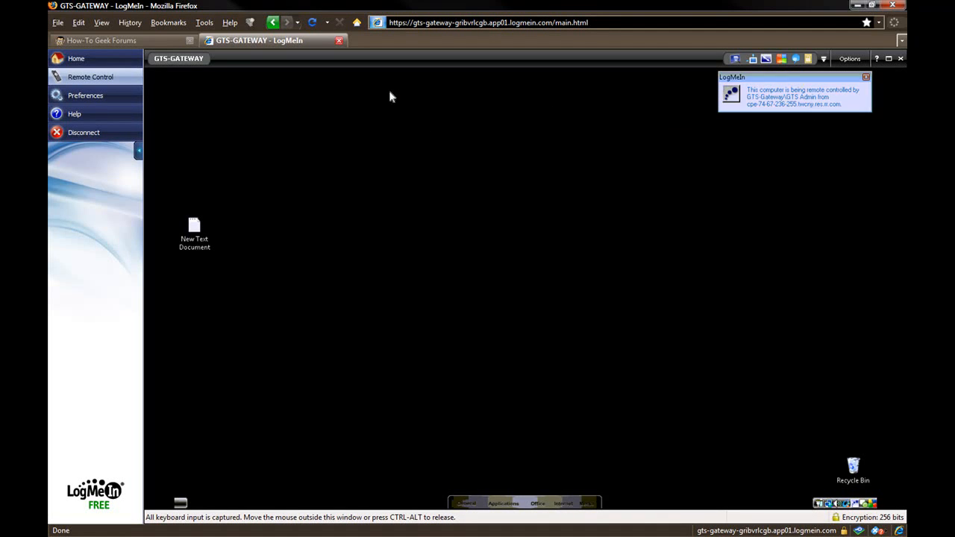
{"action": "mouse_move", "coordinate": [388, 119]}
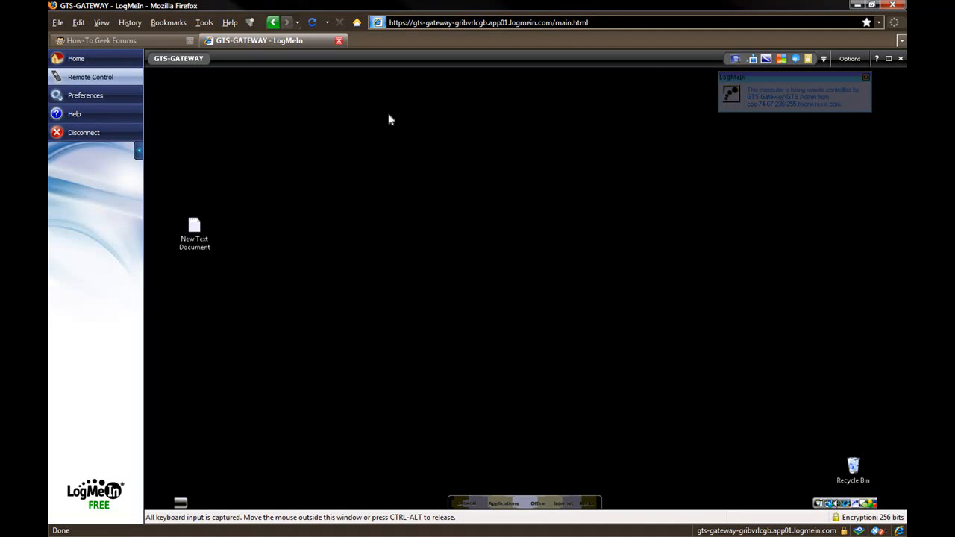
{"action": "mouse_move", "coordinate": [376, 81]}
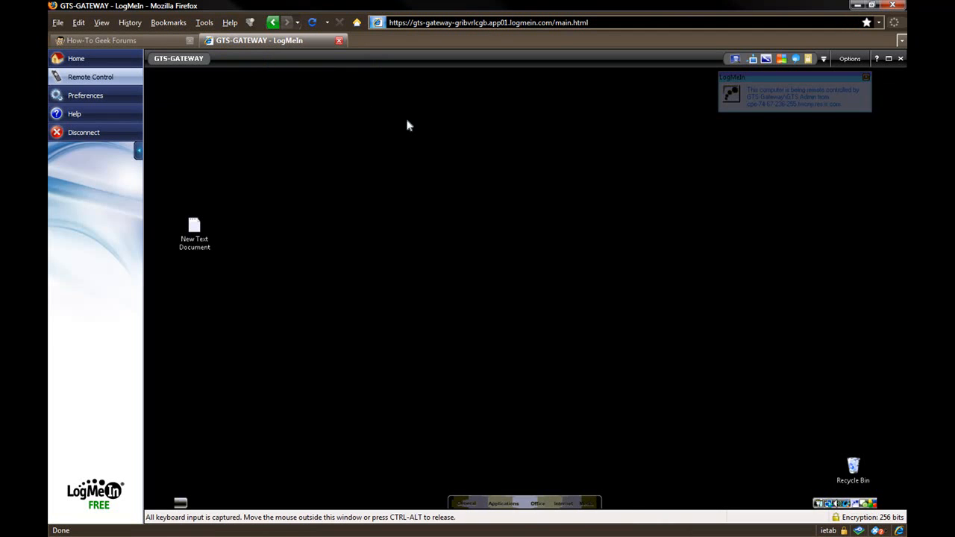
{"action": "mouse_move", "coordinate": [791, 36]}
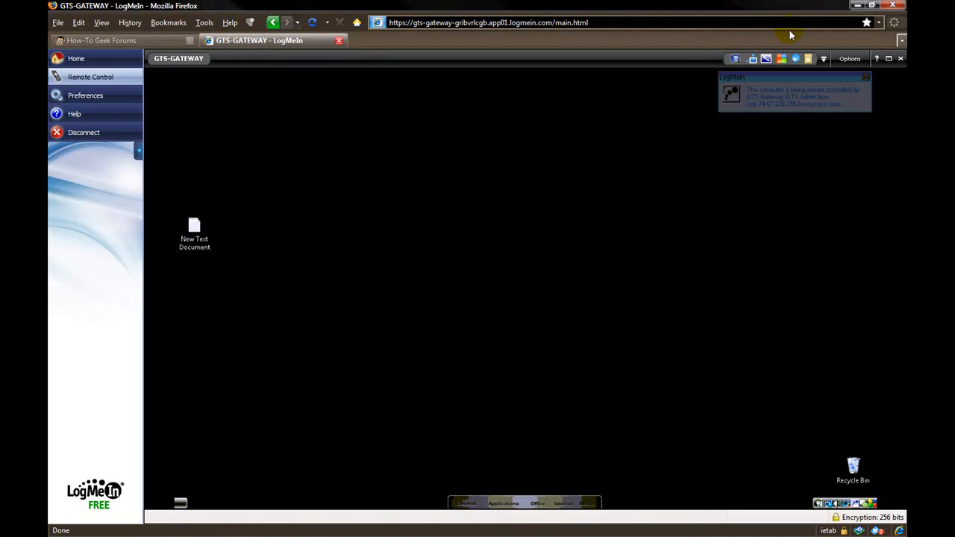
{"action": "mouse_move", "coordinate": [857, 6]}
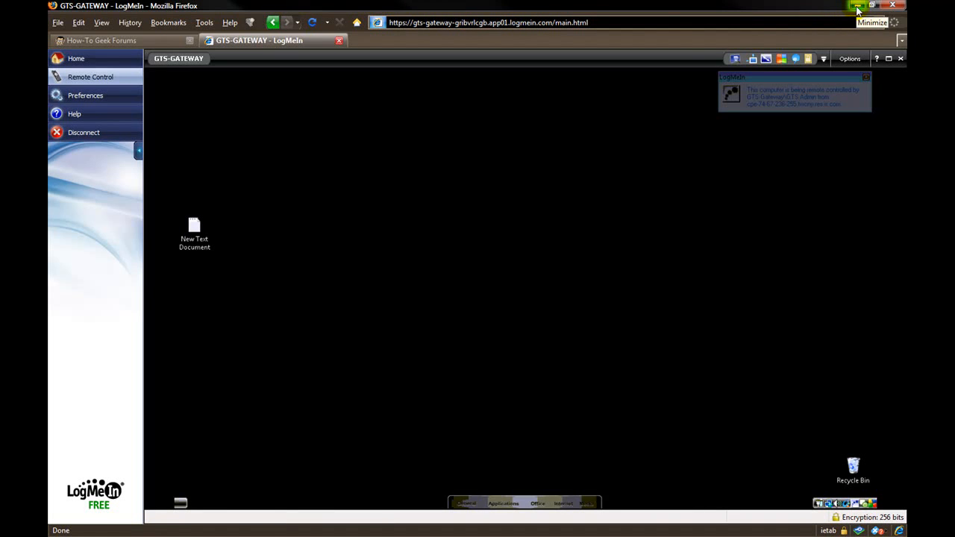